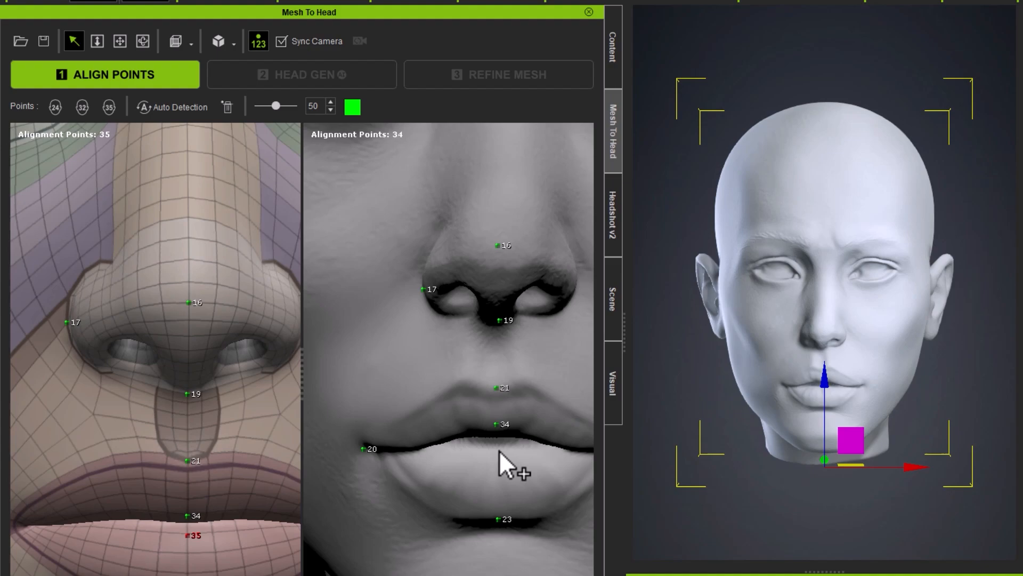
Step: Finish point alignment and advance Mesh To Head to the Head Gen stage
left_click(300, 74)
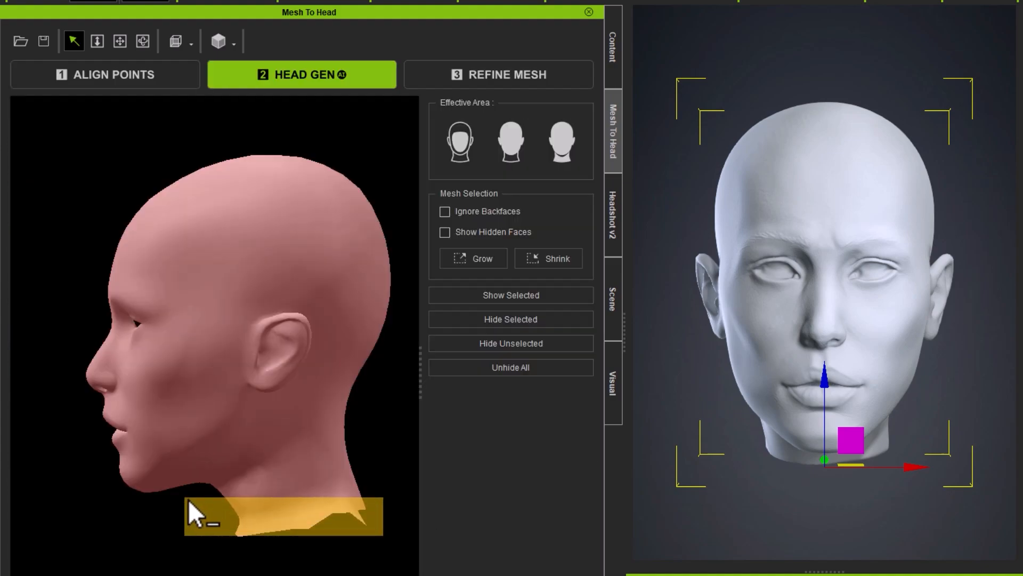
left_click(506, 75)
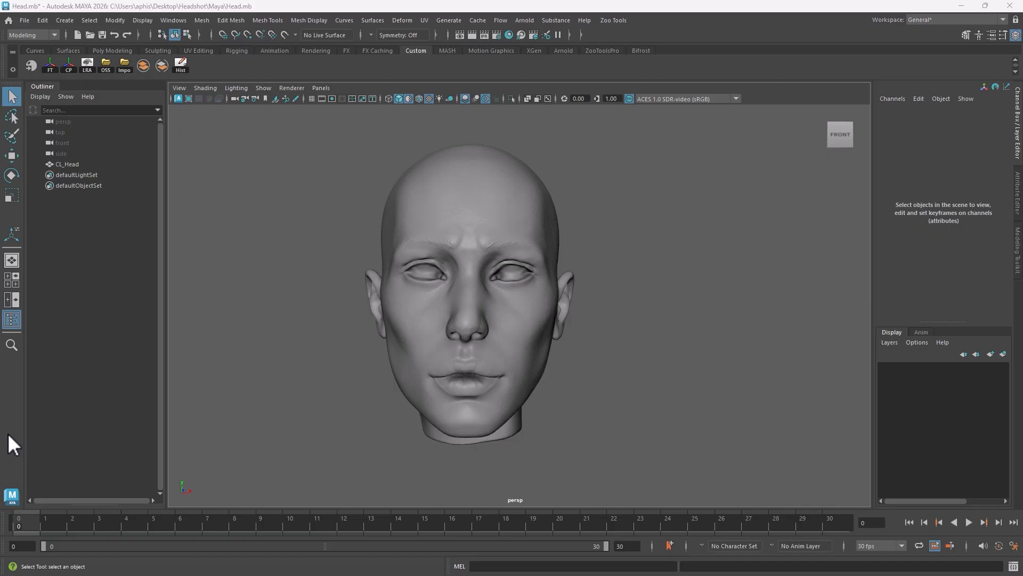
mouse_move(443, 372)
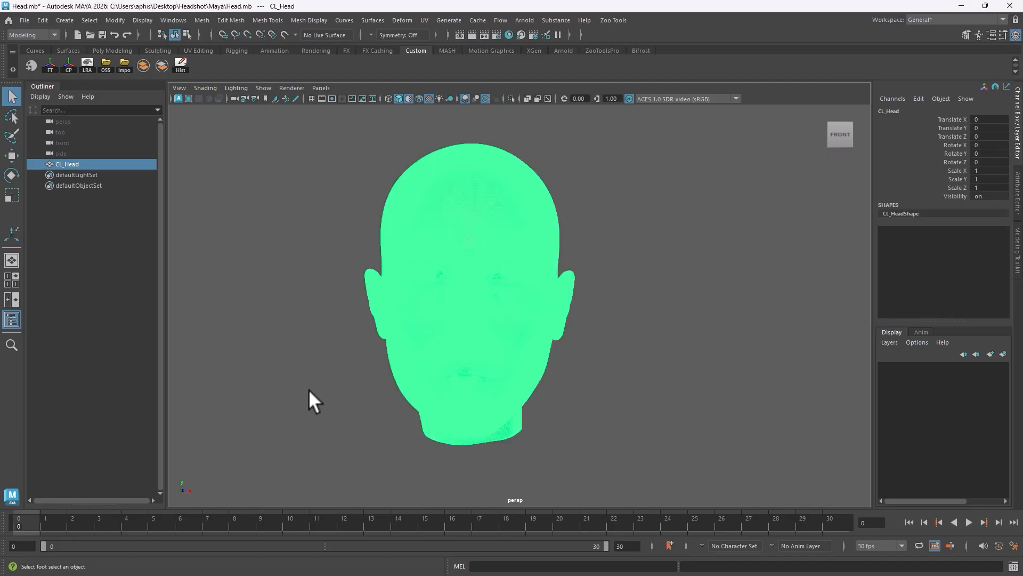
left_click_drag(317, 402, 309, 385)
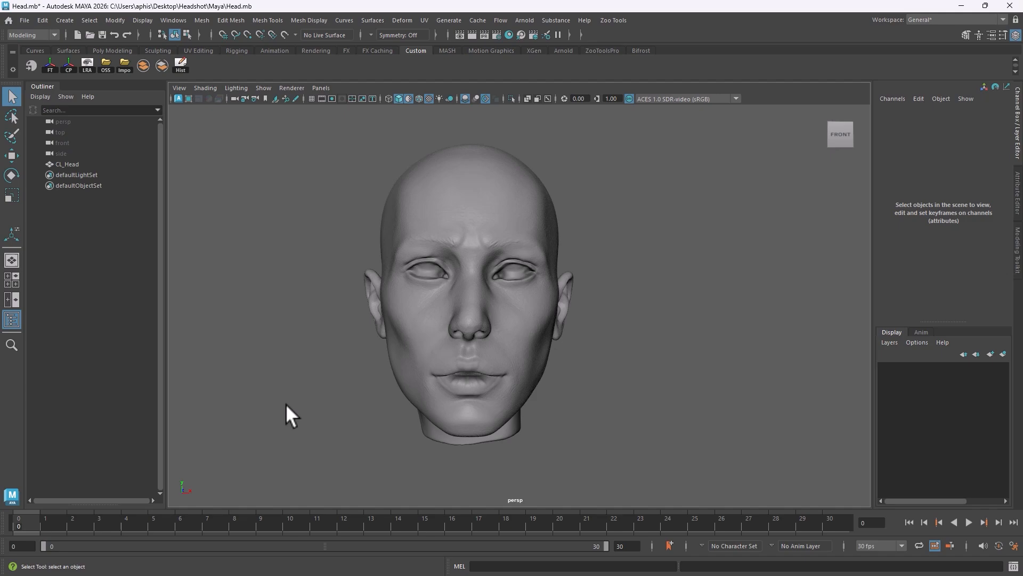
Step: Export CL_Head as Head_MayaExport_v02.fbx, replacing the existing file
left_click(67, 163)
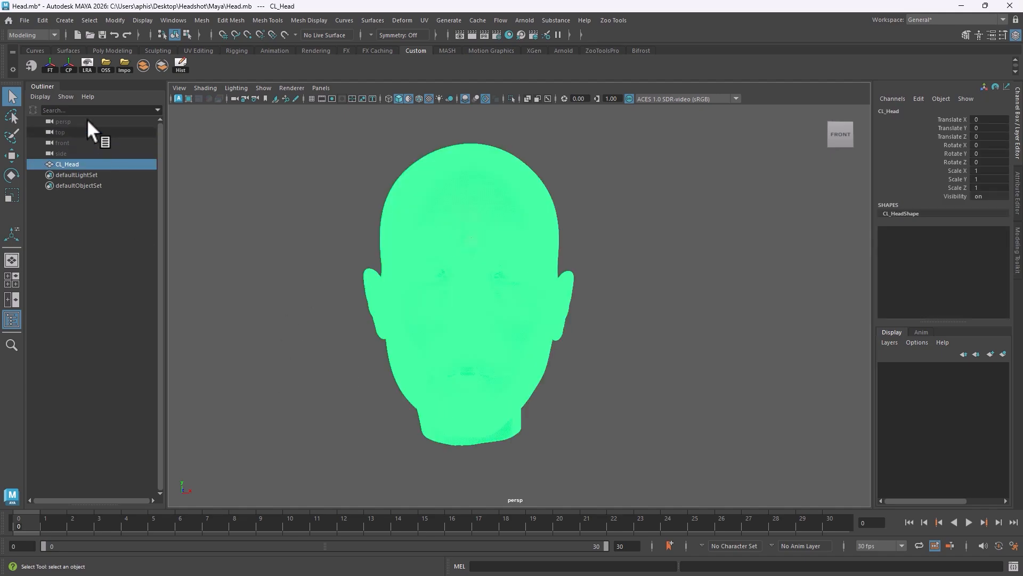
left_click(24, 20)
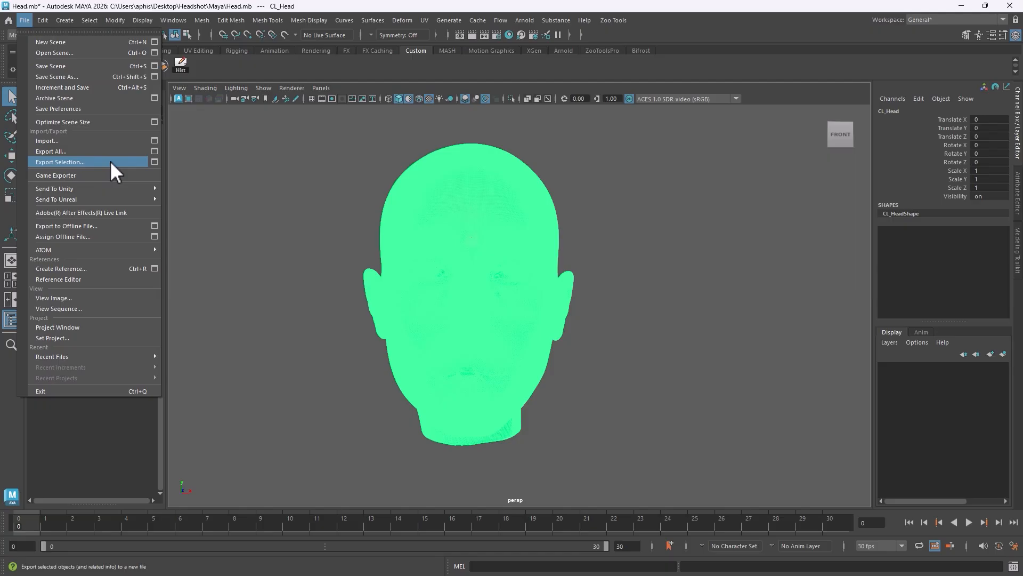
left_click(59, 162)
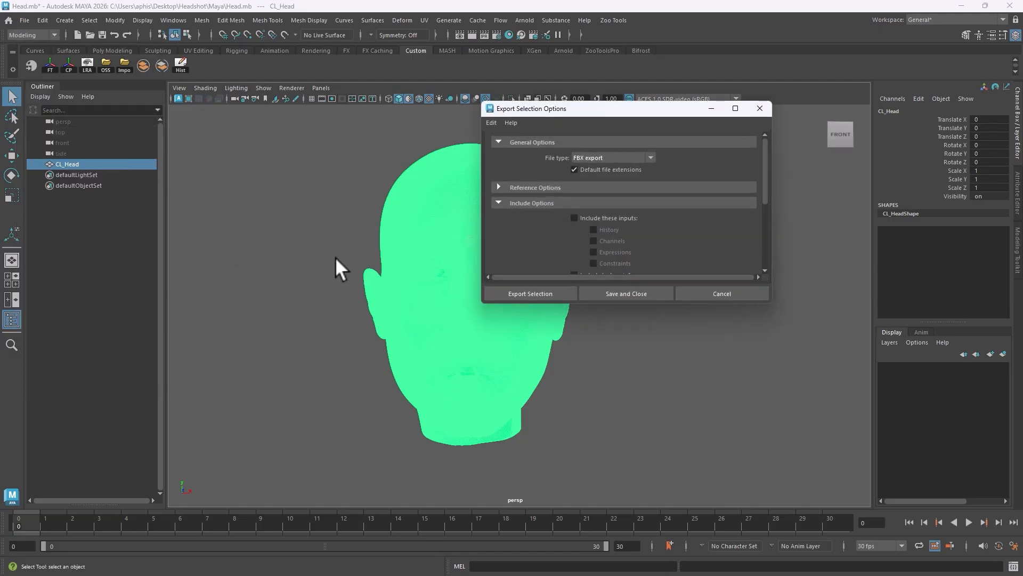
left_click(529, 293)
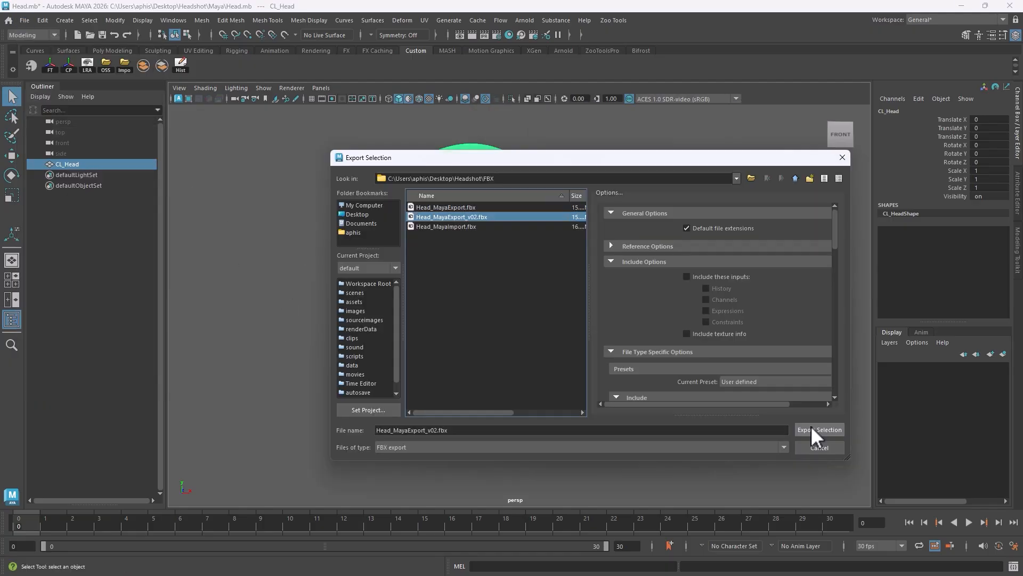
left_click(820, 430)
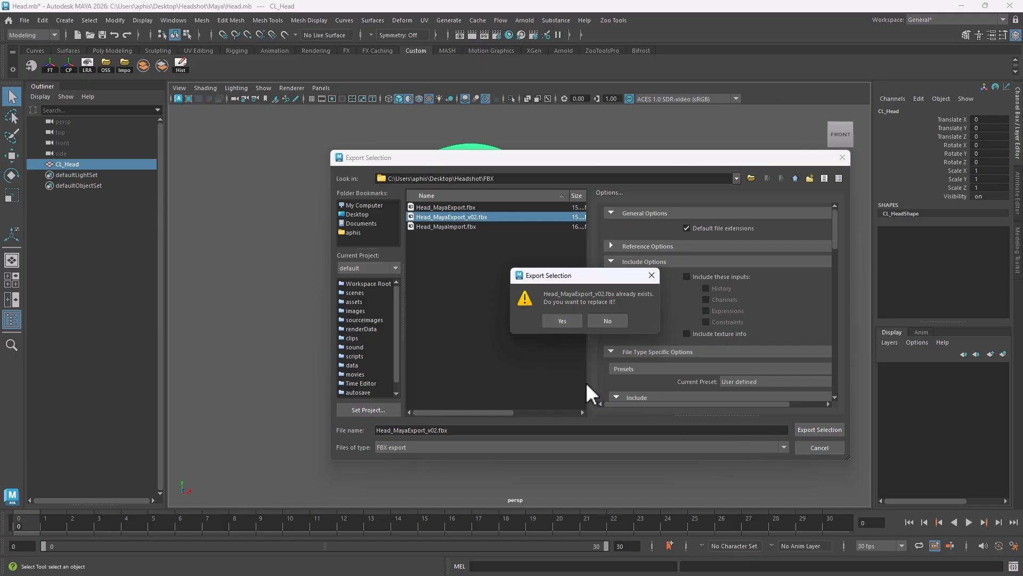
left_click(561, 320)
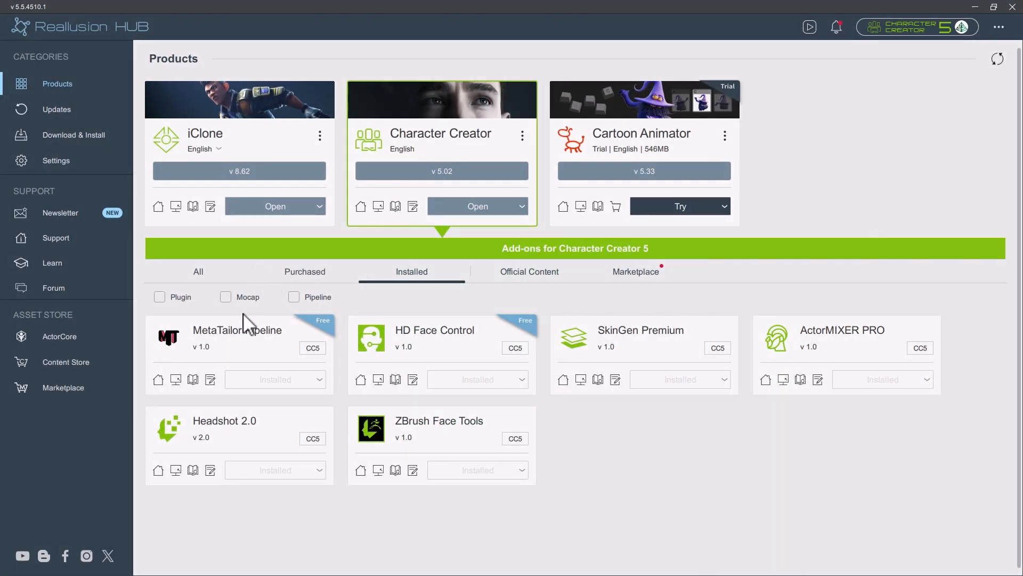
mouse_move(229, 453)
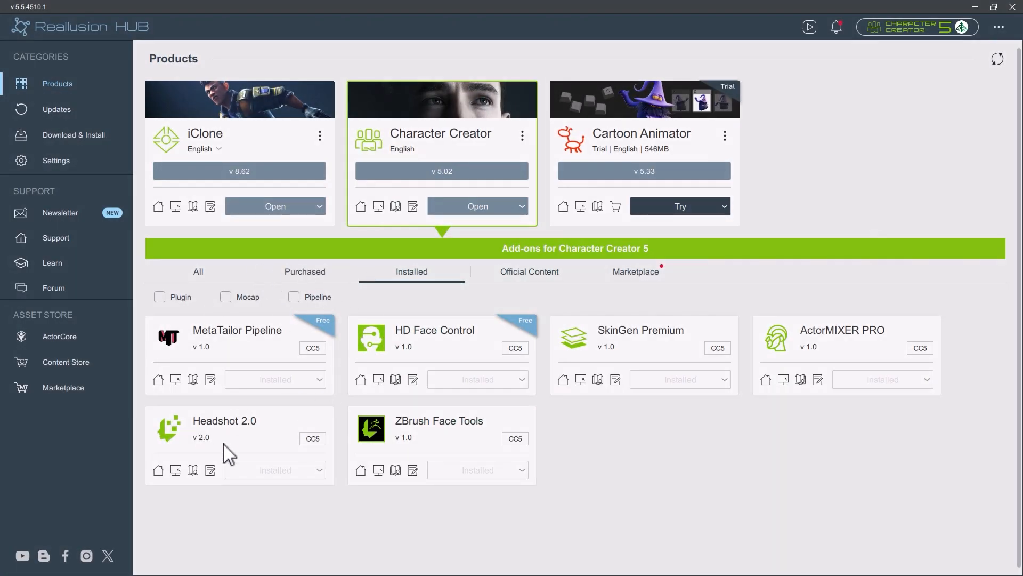
mouse_move(281, 486)
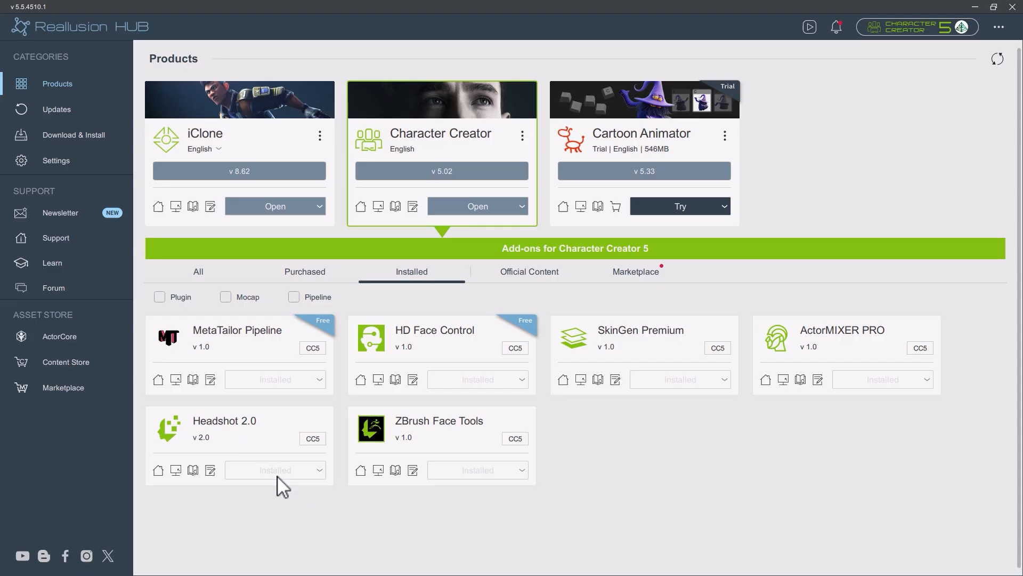
mouse_move(320, 436)
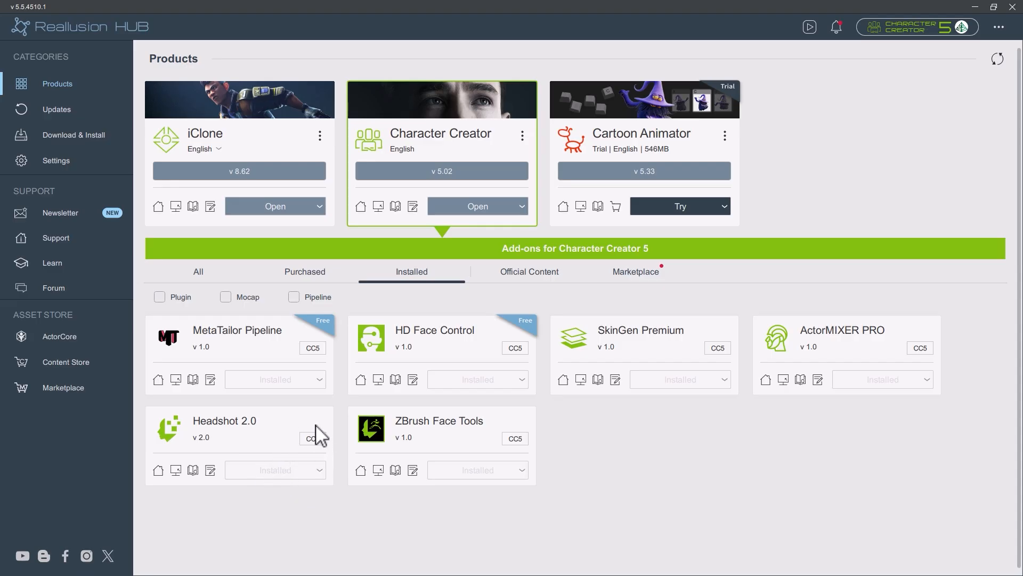
mouse_move(195, 450)
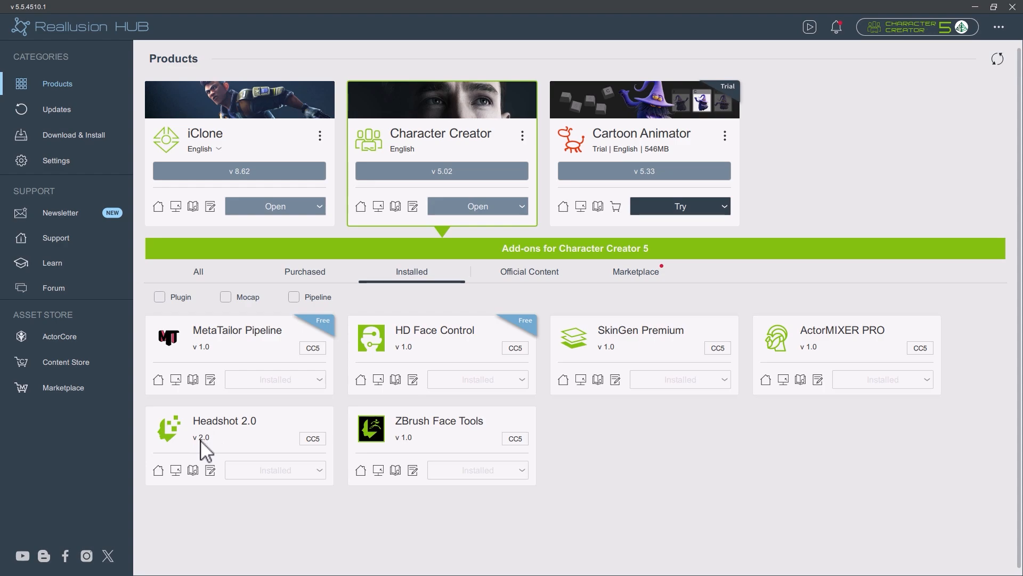
mouse_move(222, 434)
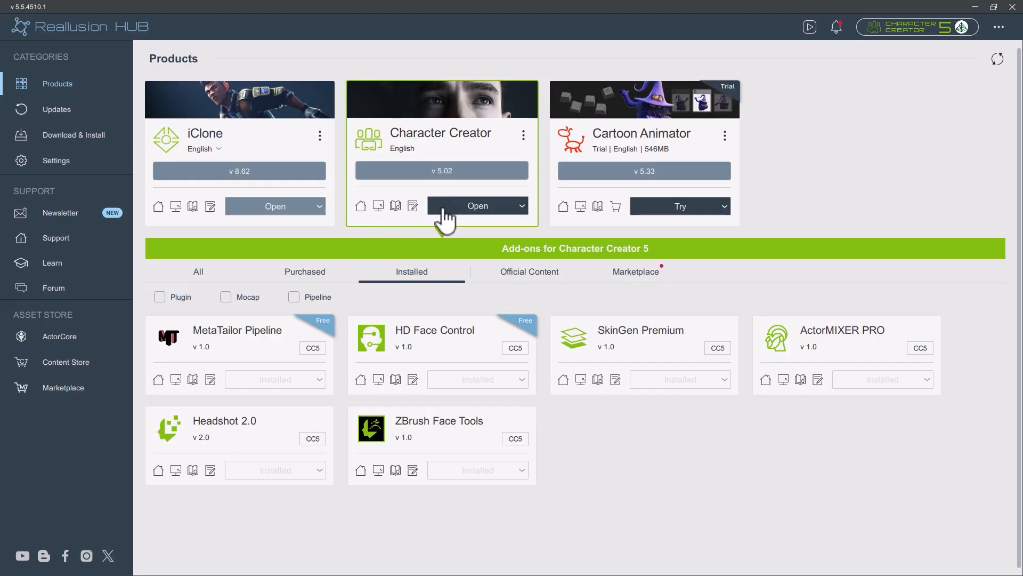
Step: Launch Character Creator and import Head_MayaExport_v02.fbx as a prop with Convert All
left_click(477, 206)
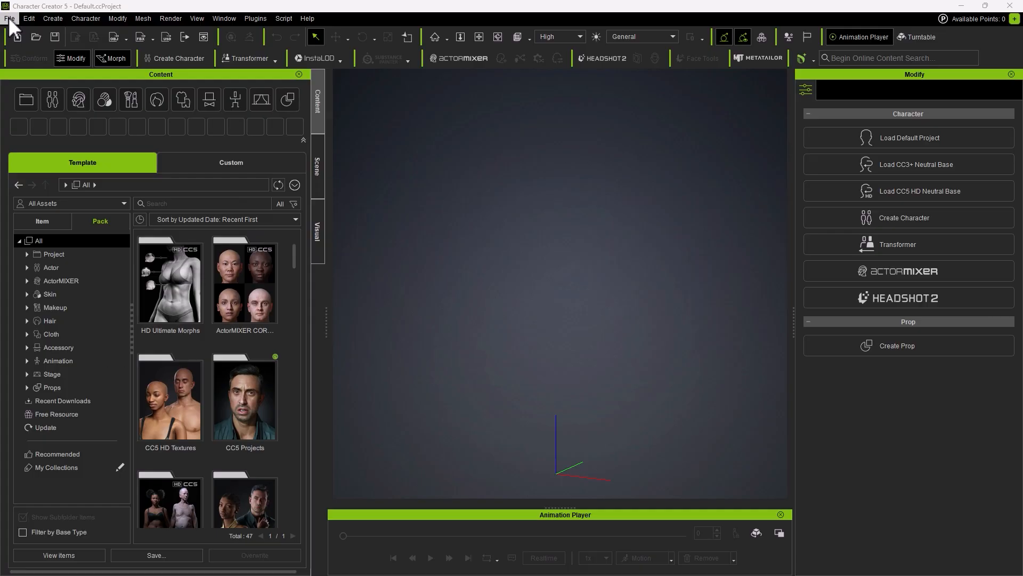
left_click(9, 18)
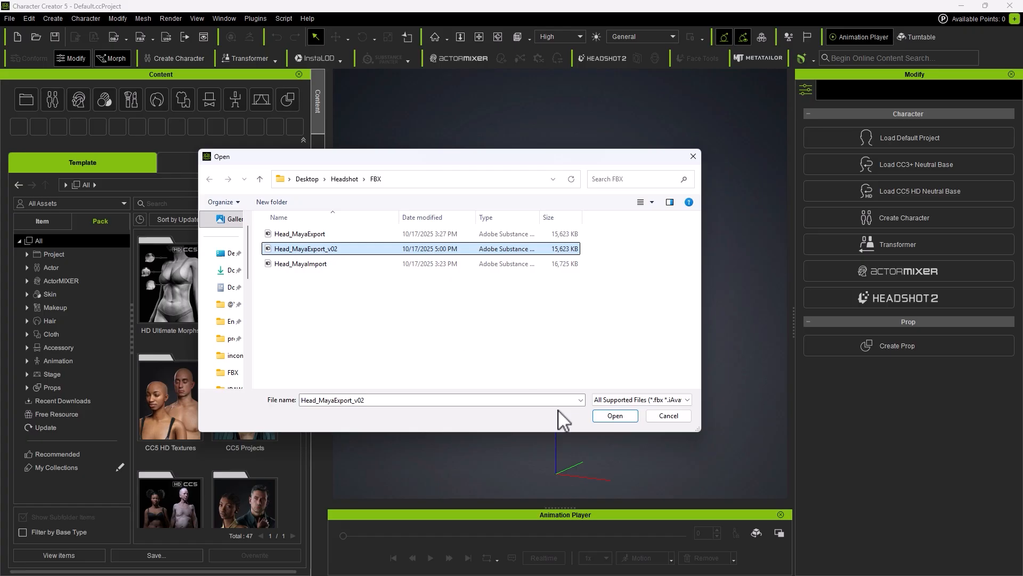
left_click(614, 416)
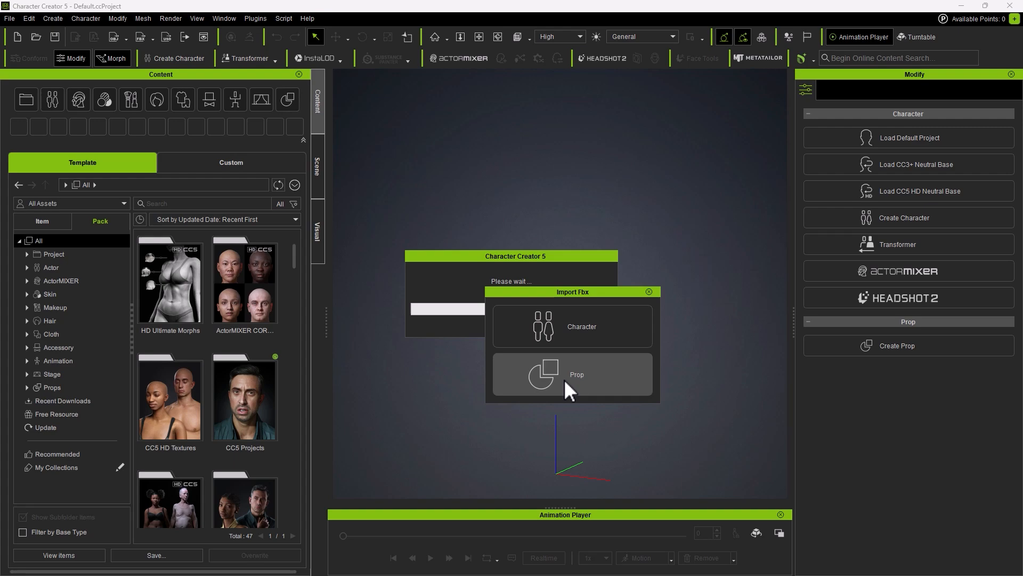
left_click(571, 374)
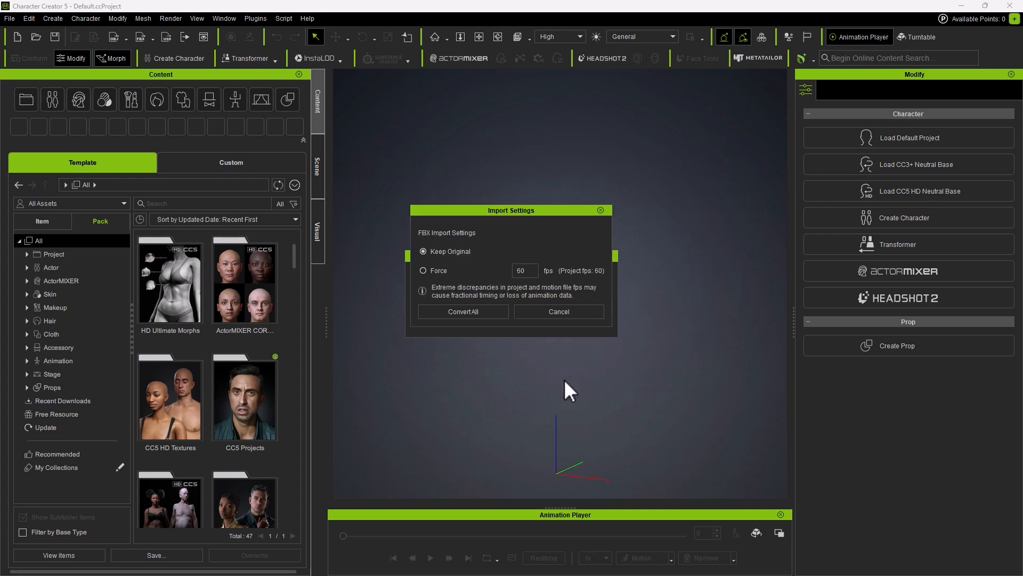
left_click(462, 312)
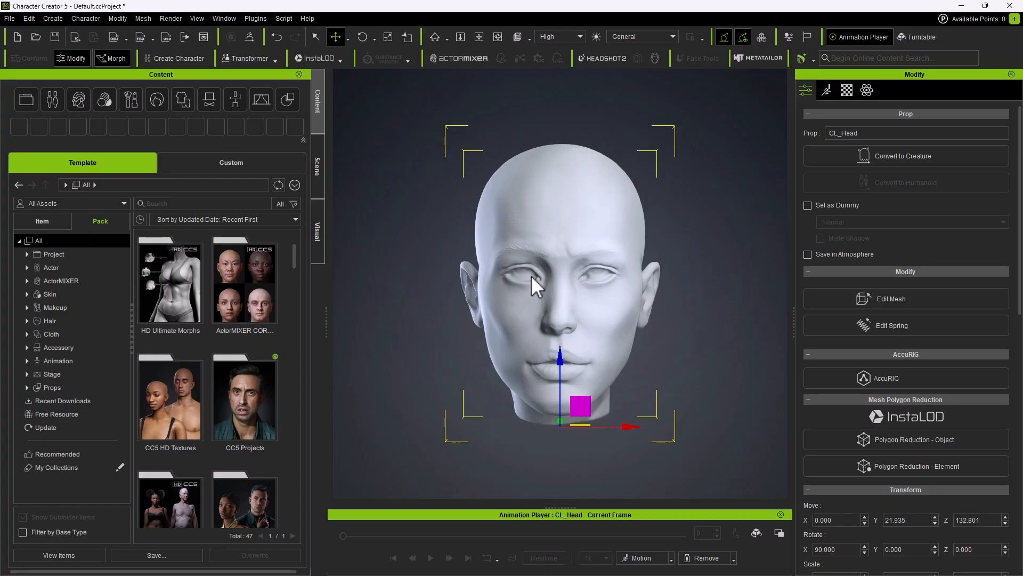
mouse_move(434, 157)
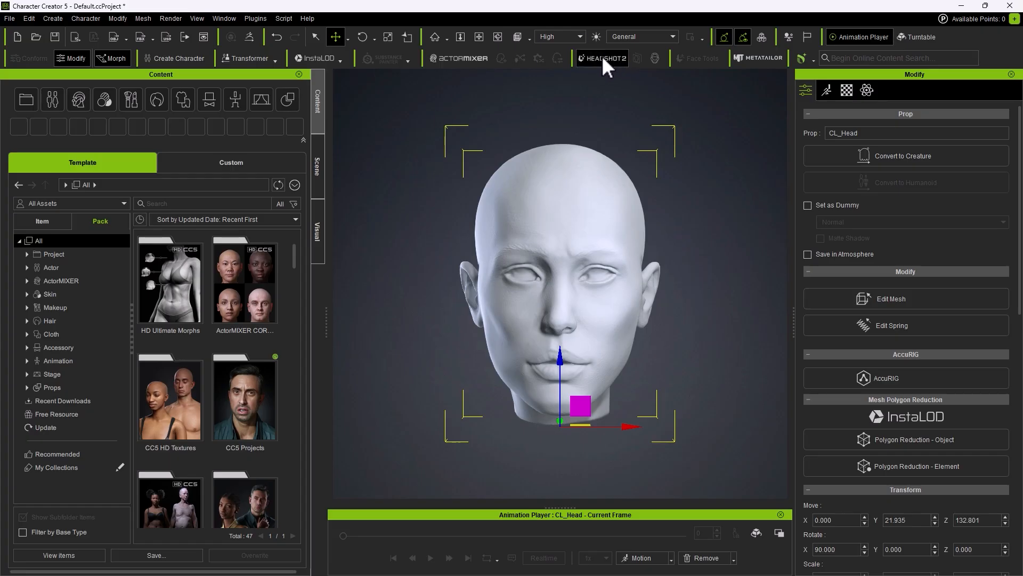
mouse_move(602, 58)
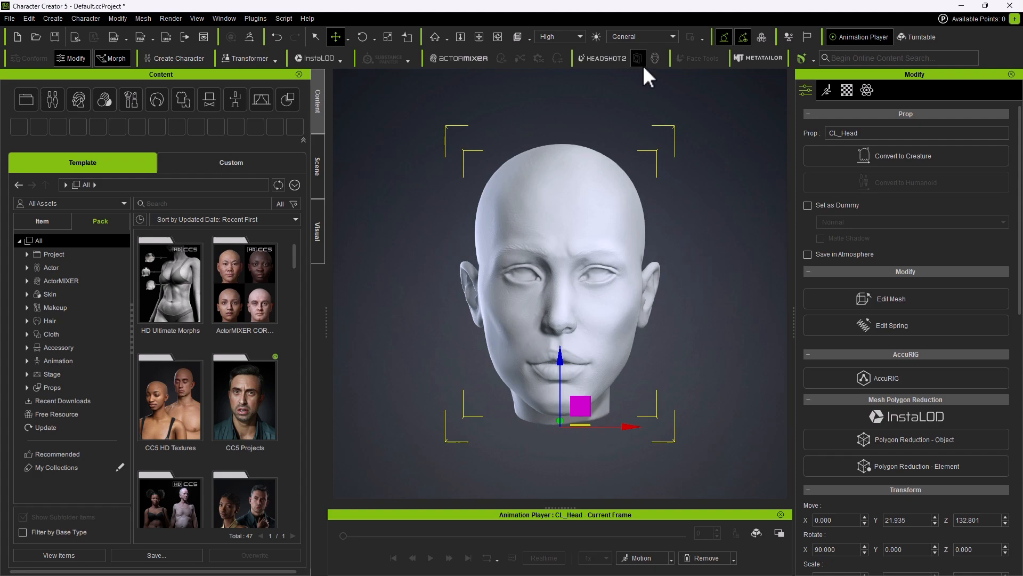
mouse_move(637, 58)
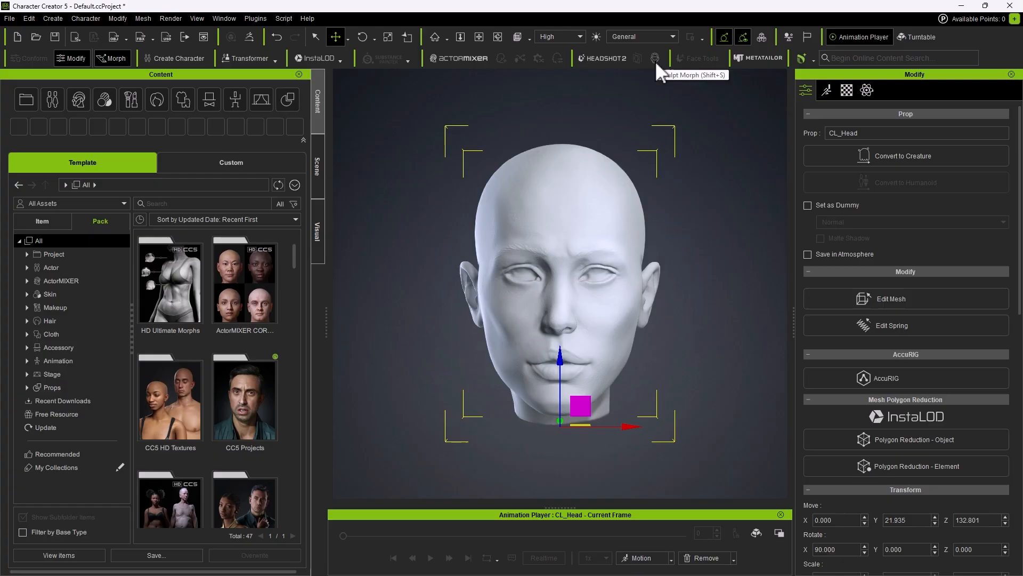
Step: Open Headshot 2 in Mesh mode for the CL_Head prop
left_click(606, 58)
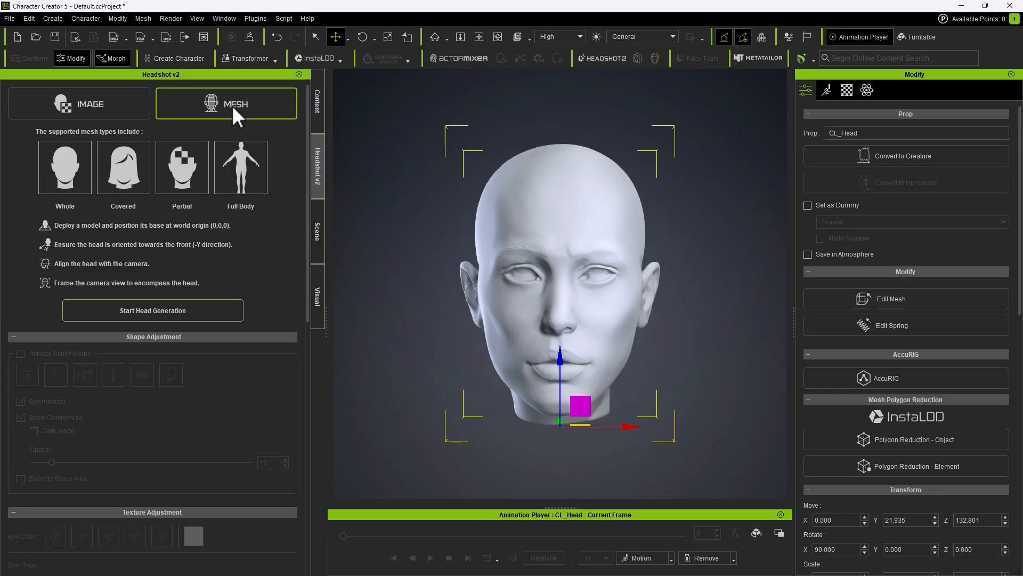
mouse_move(60, 279)
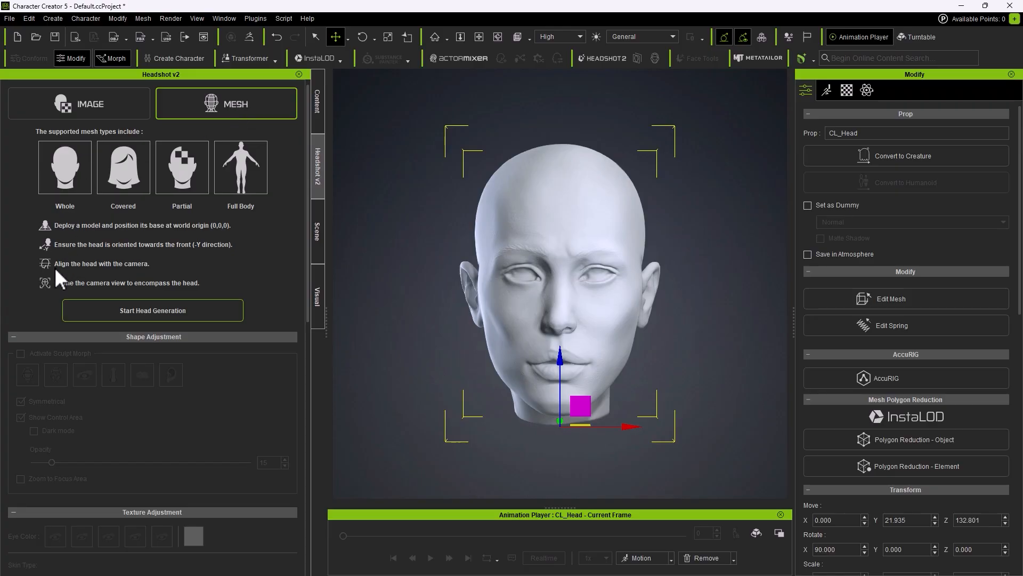
mouse_move(107, 280)
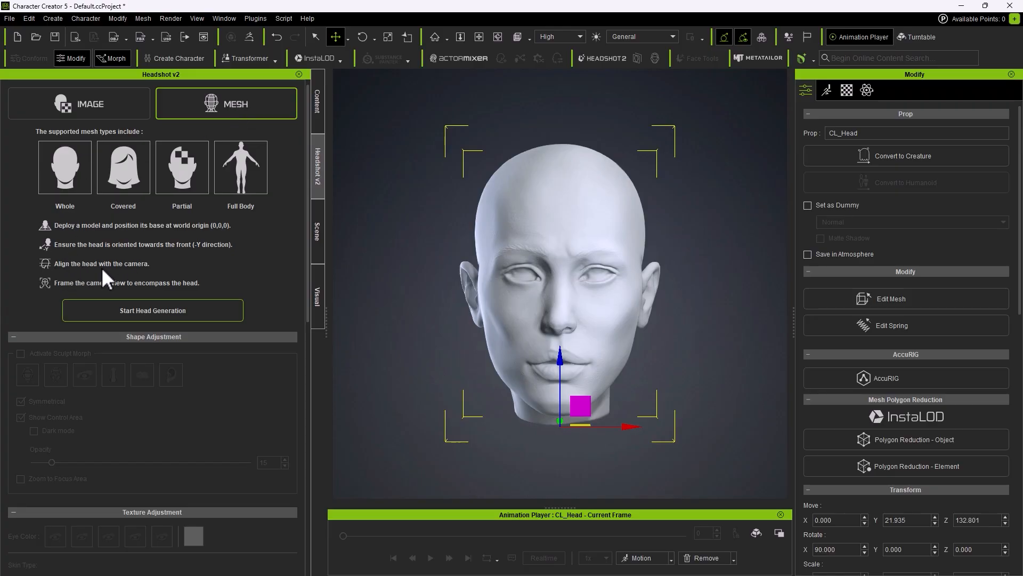
mouse_move(81, 302)
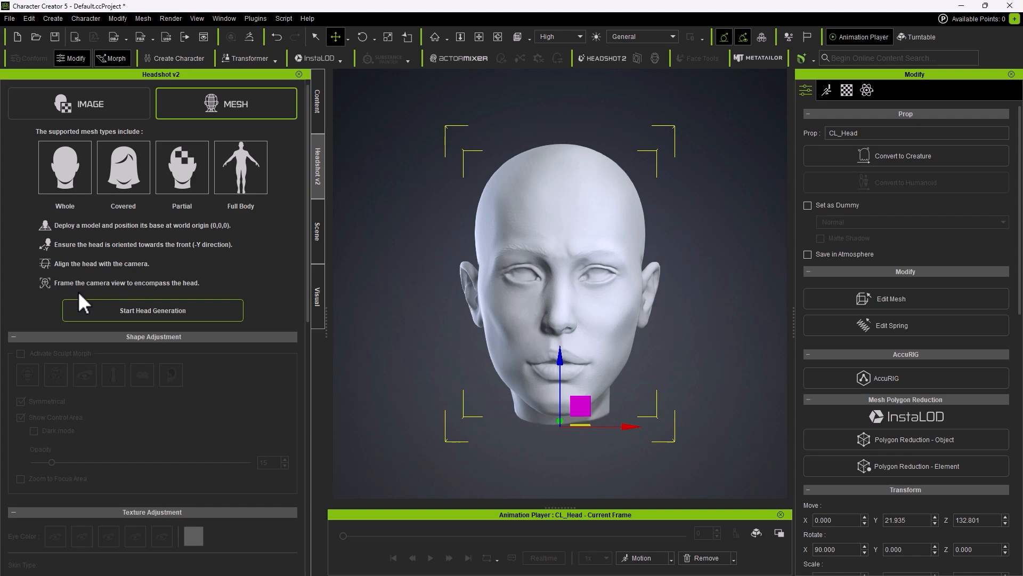
mouse_move(435, 326)
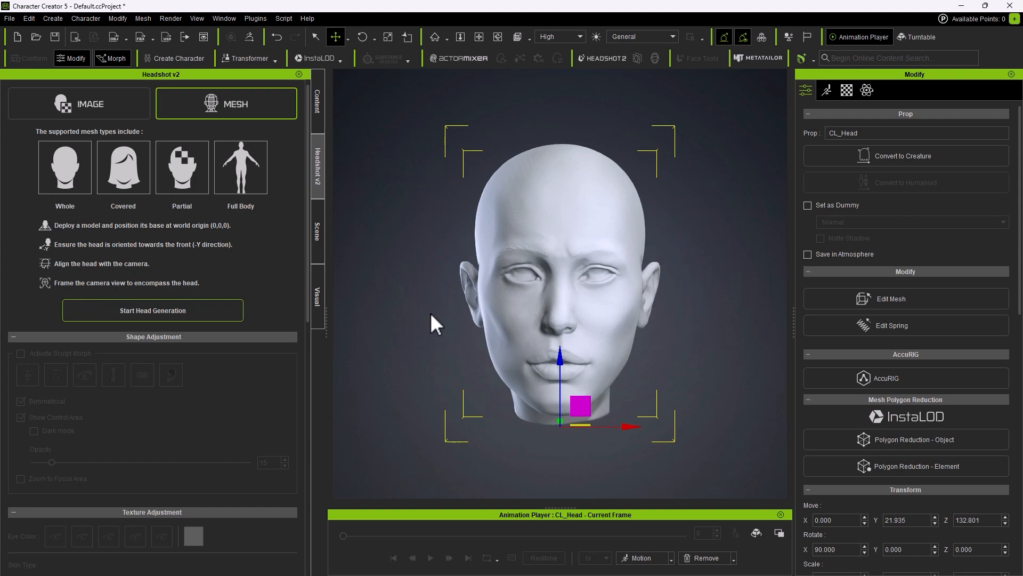
mouse_move(584, 310)
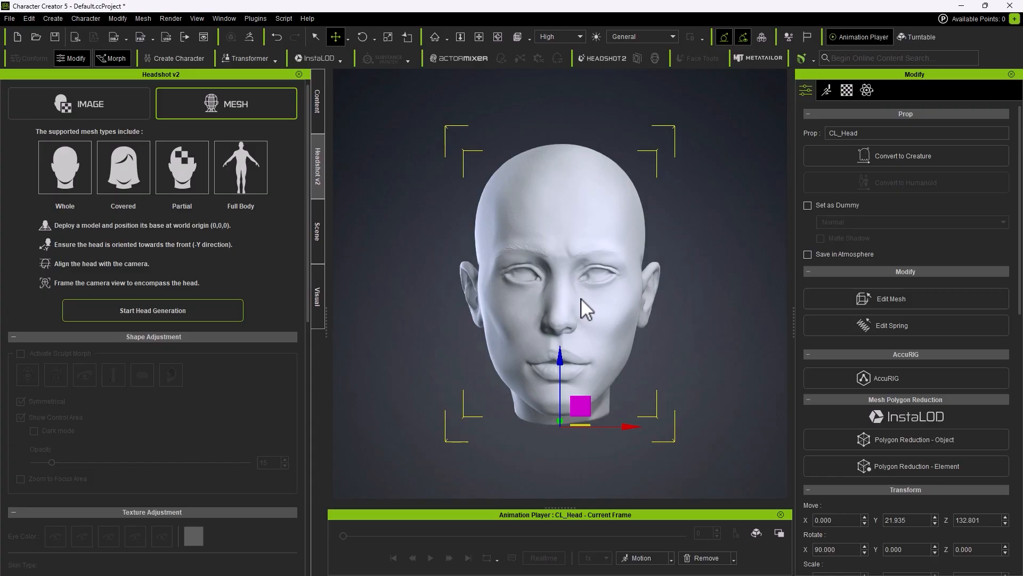
mouse_move(544, 299)
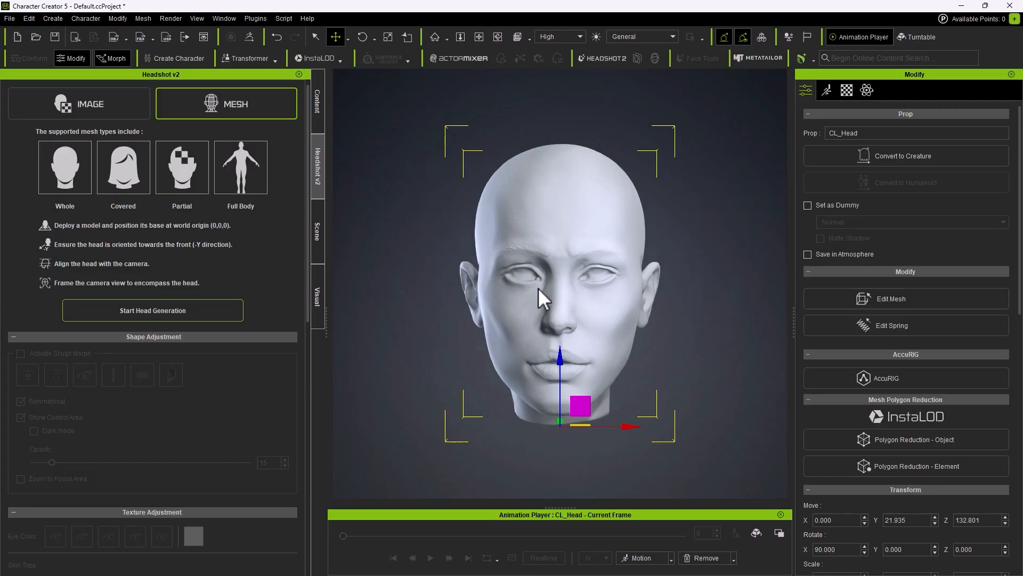
mouse_move(157, 330)
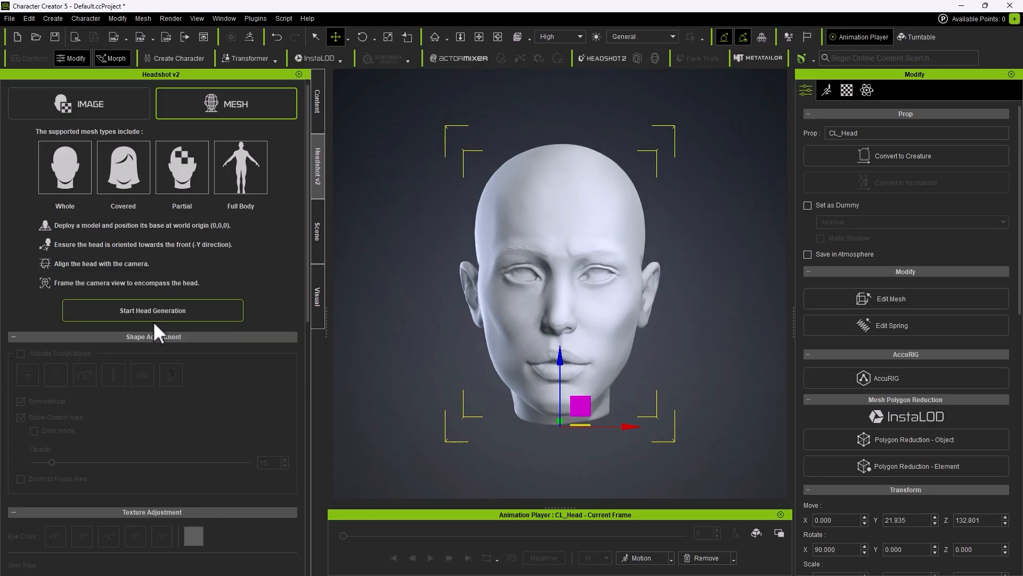
Step: Start head generation and choose the 35-point alignment layout
left_click(153, 311)
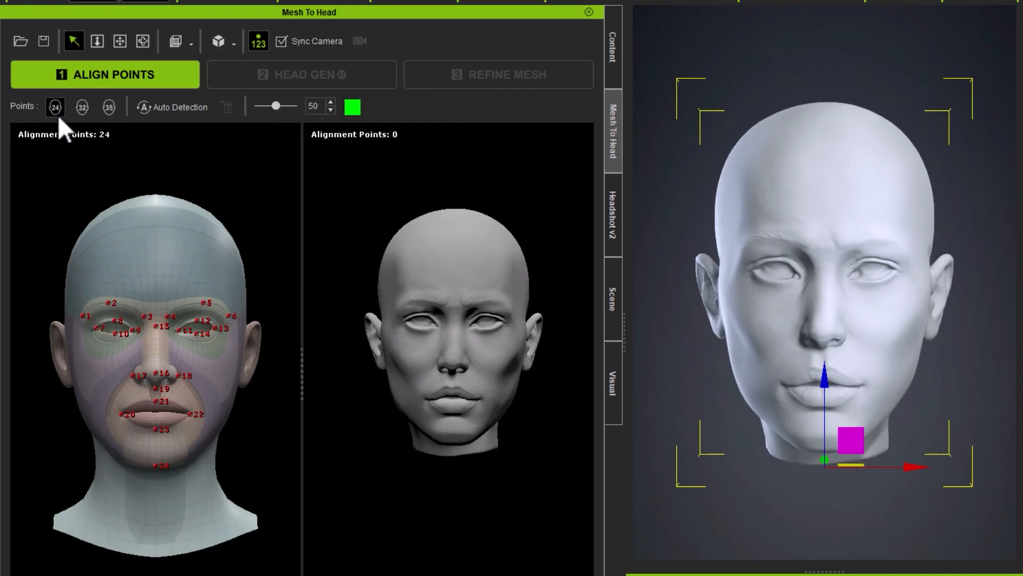
left_click(108, 107)
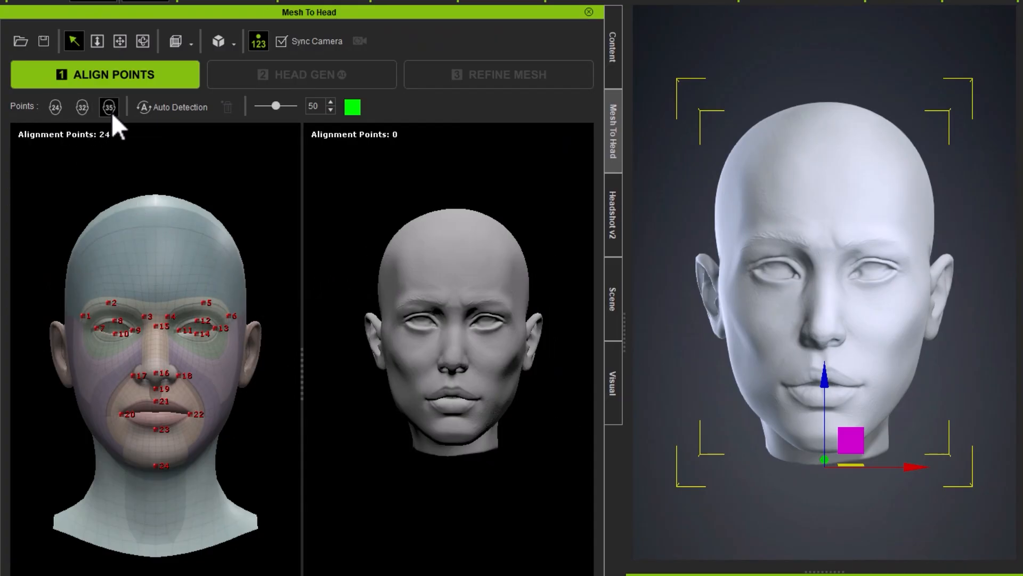
left_click(108, 108)
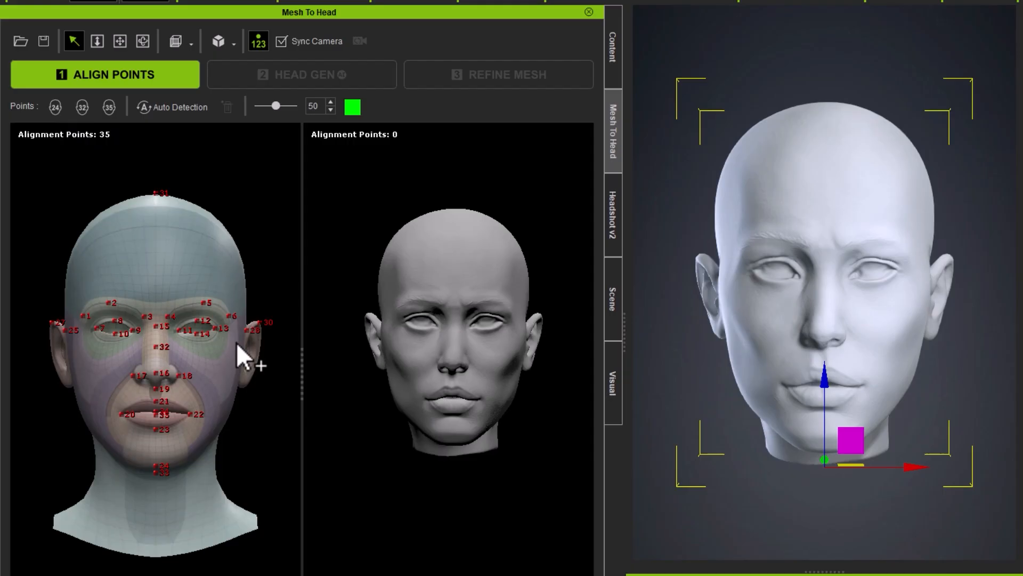
mouse_move(65, 329)
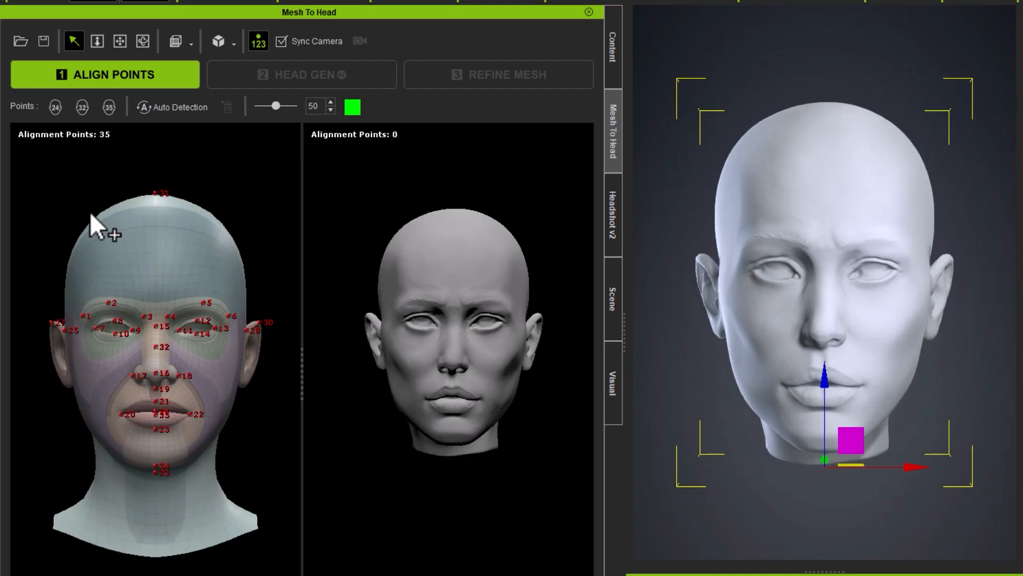
mouse_move(177, 107)
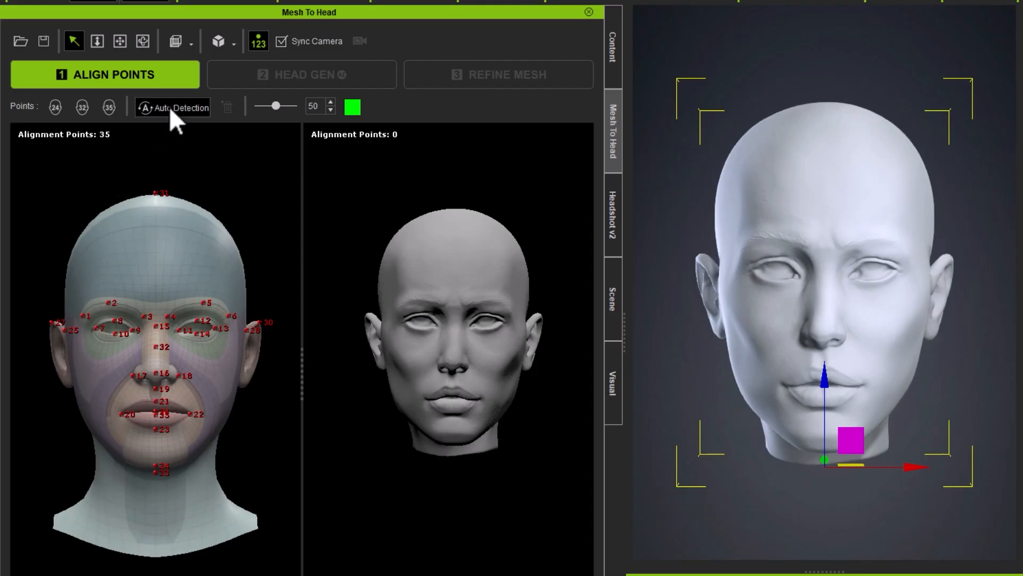
Step: Auto-detect alignment points, then manually place the remaining ear and lip points
left_click(173, 107)
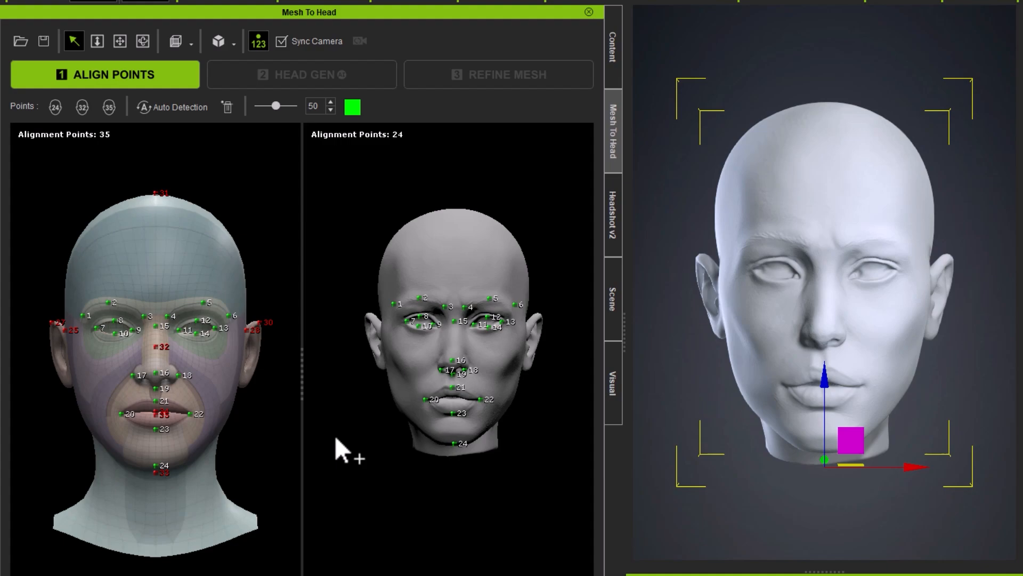
mouse_move(314, 519)
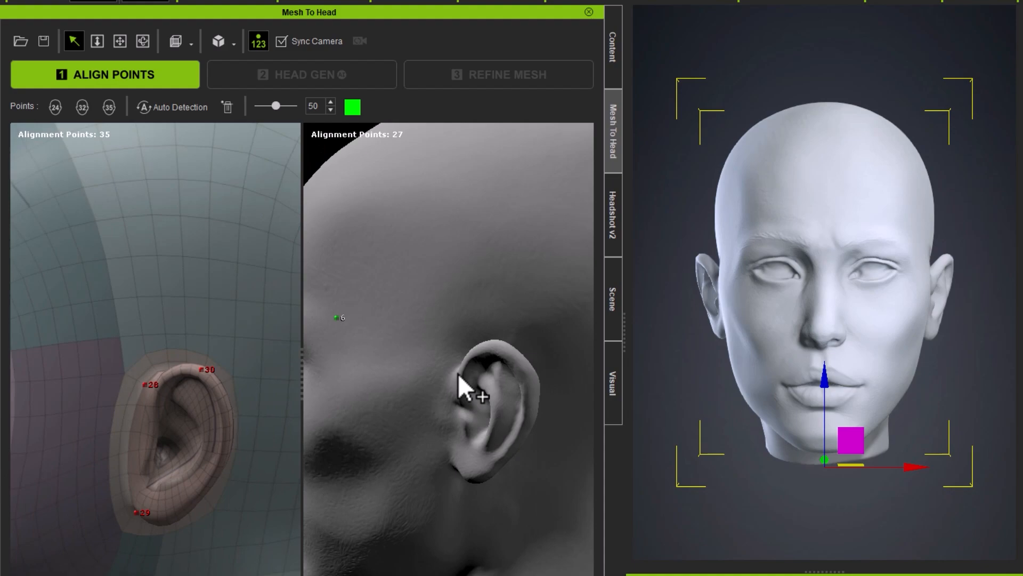
left_click(454, 370)
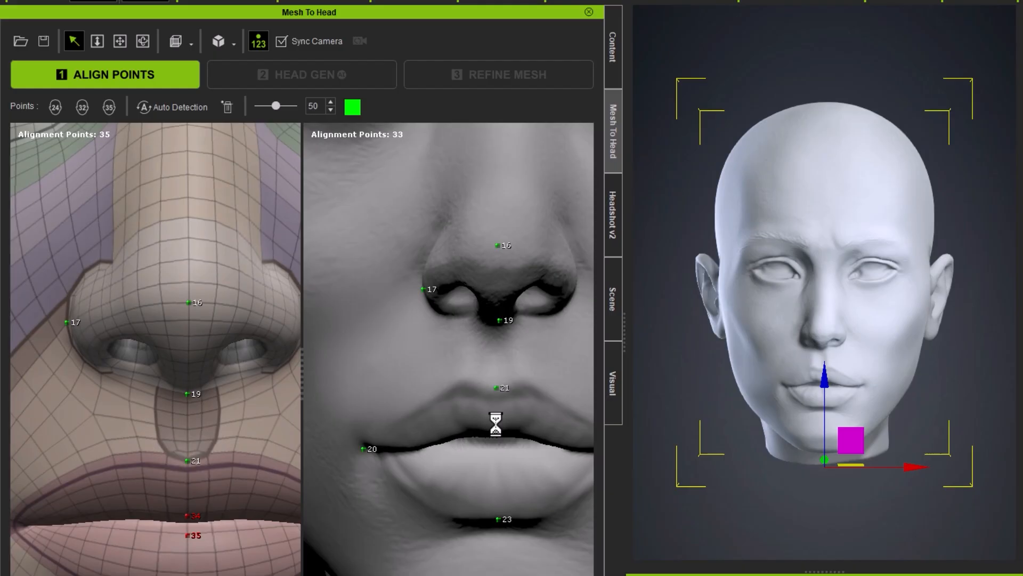
left_click(496, 423)
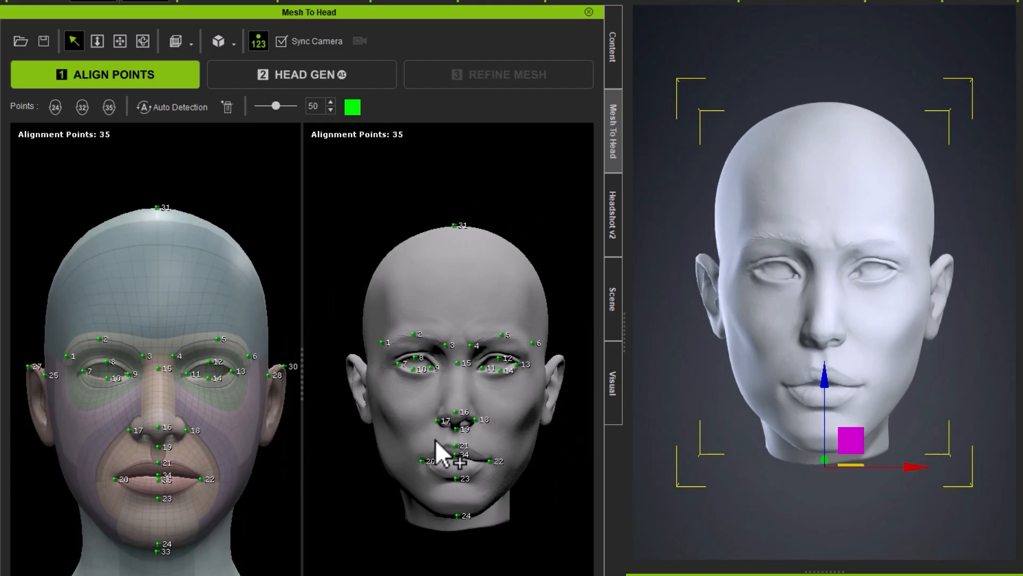
mouse_move(474, 407)
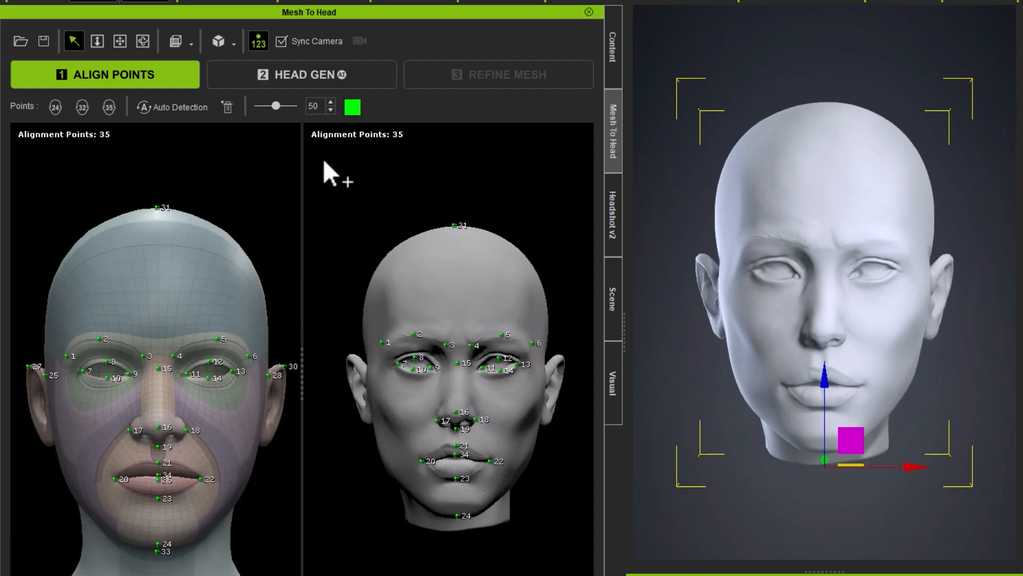
Step: Generate the CC head from the 35 aligned points via the Head Gen step
left_click(300, 73)
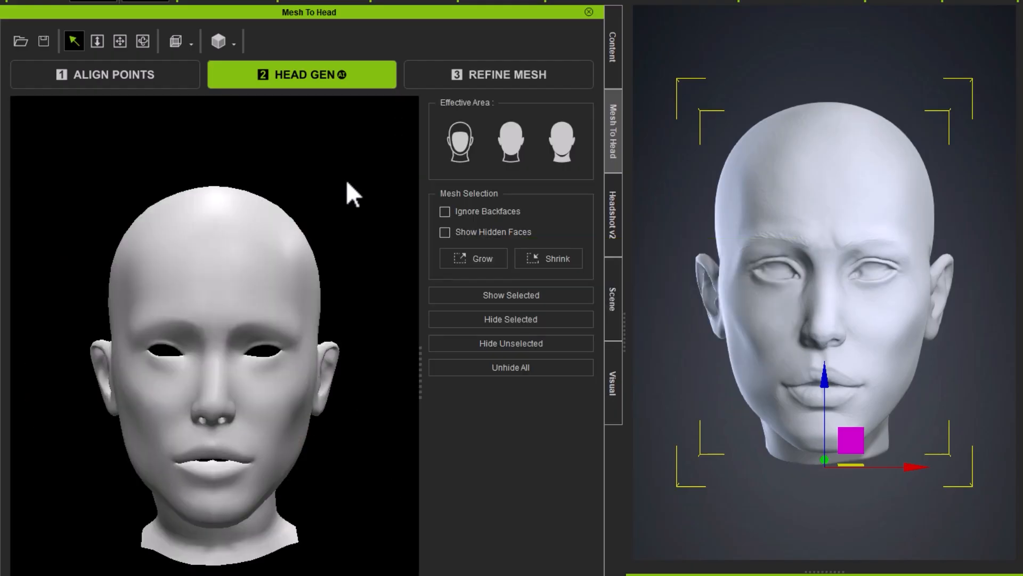
Step: Set the effective area to the scalp and whole head above the neck
left_click_drag(352, 196, 340, 477)
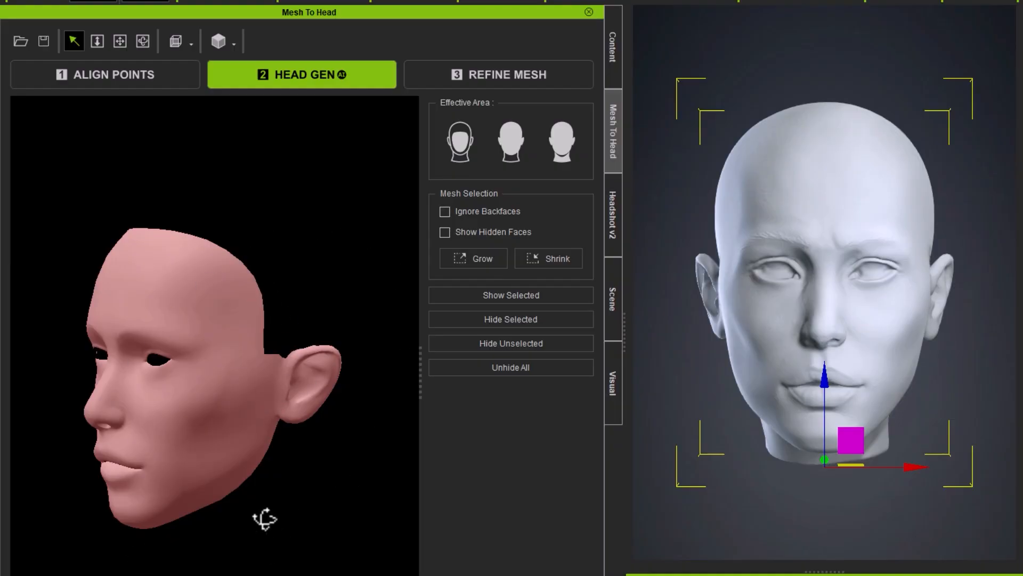
left_click(511, 367)
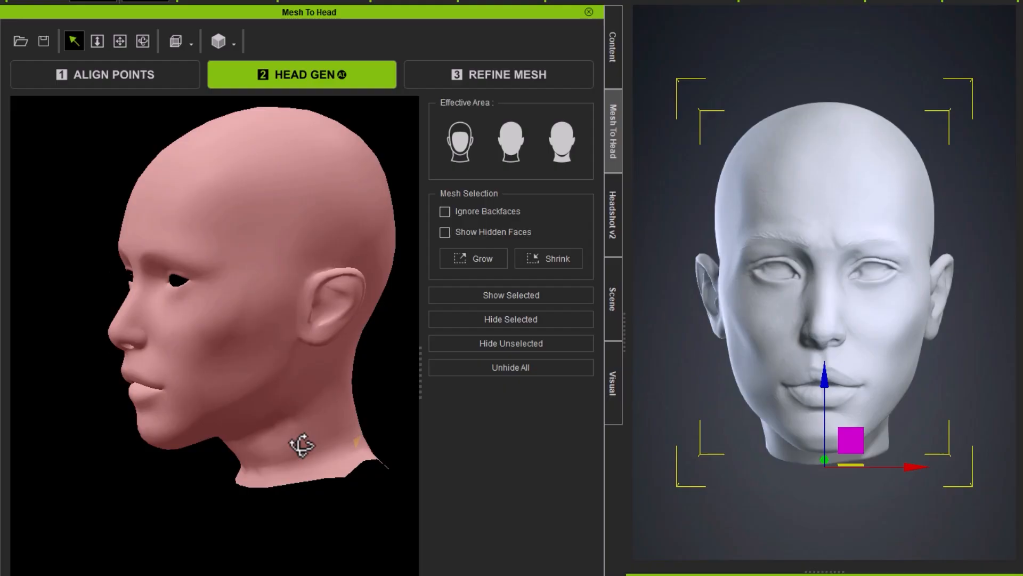
left_click_drag(300, 444, 189, 506)
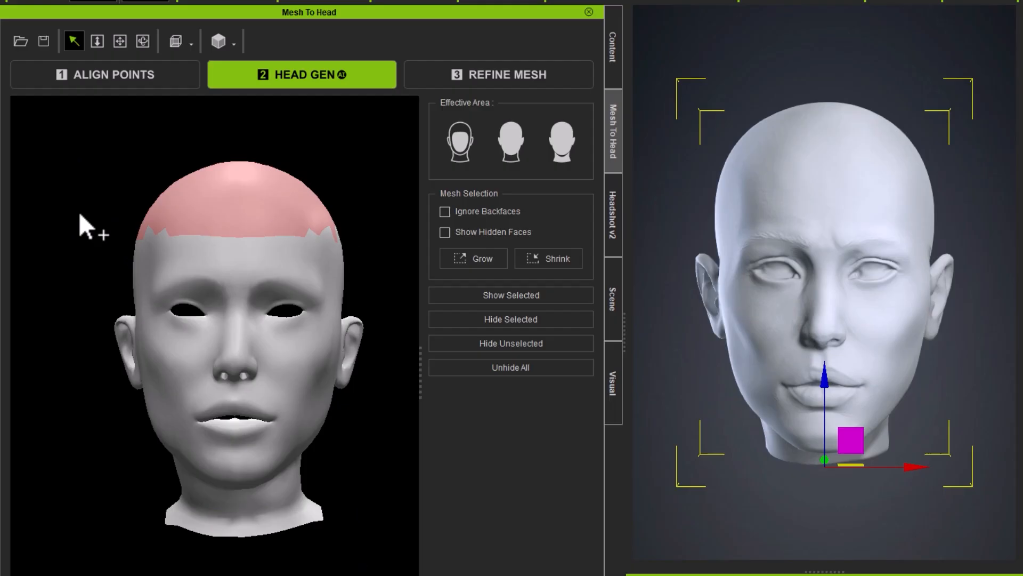
left_click(473, 258)
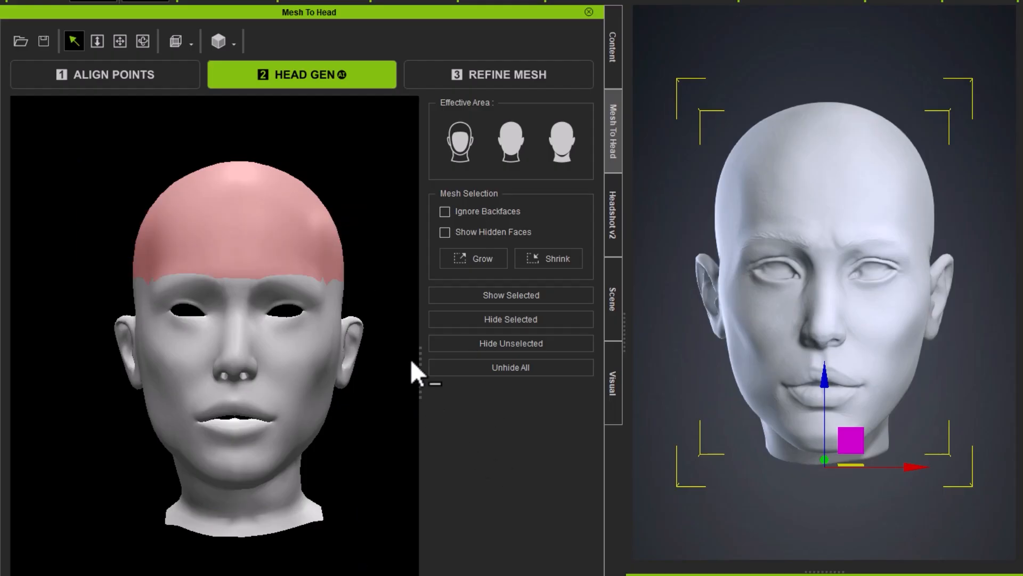
left_click(547, 259)
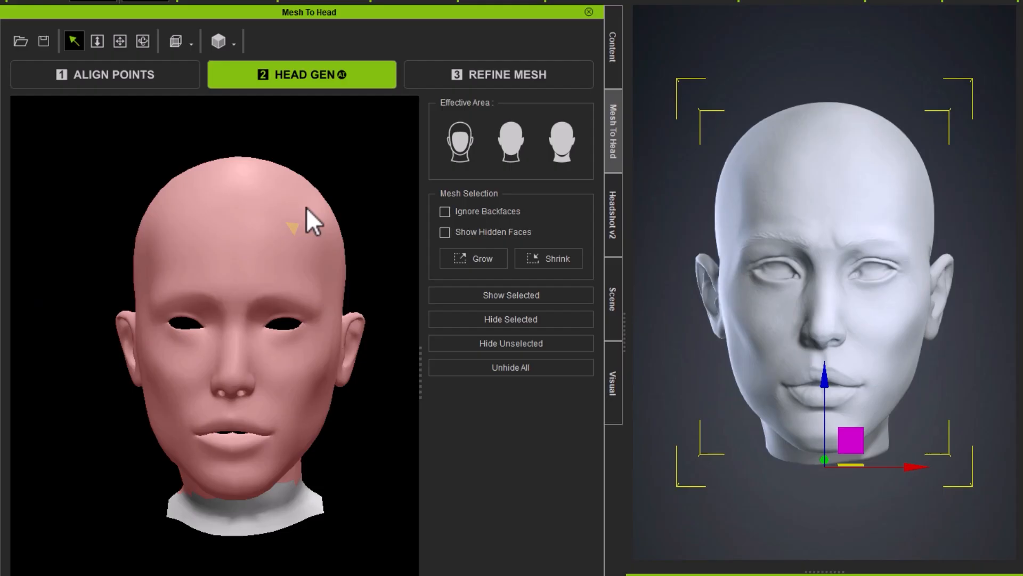
left_click(460, 142)
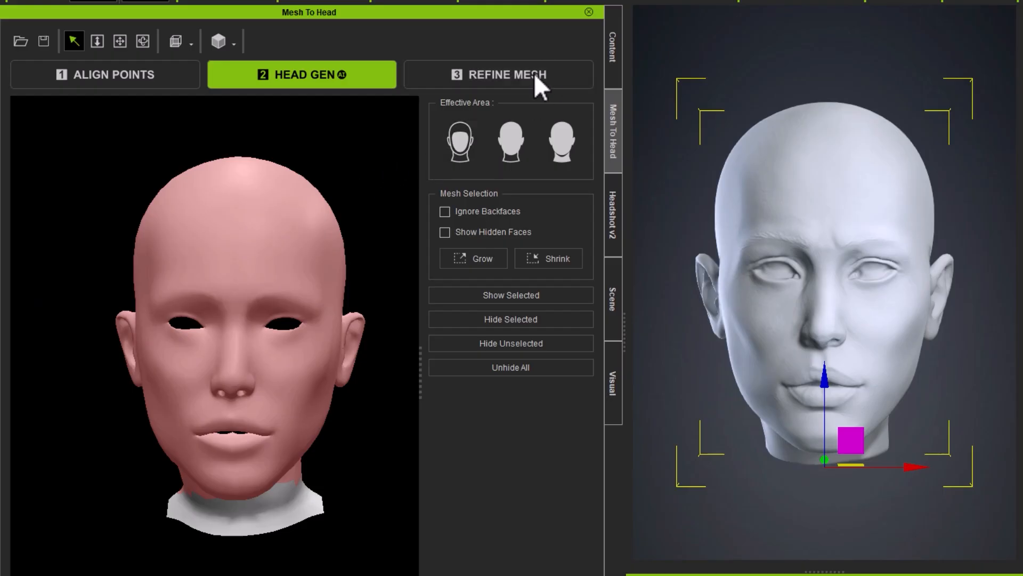
Step: Open Refine Mesh and subdivide the generated head to level 2
left_click(499, 74)
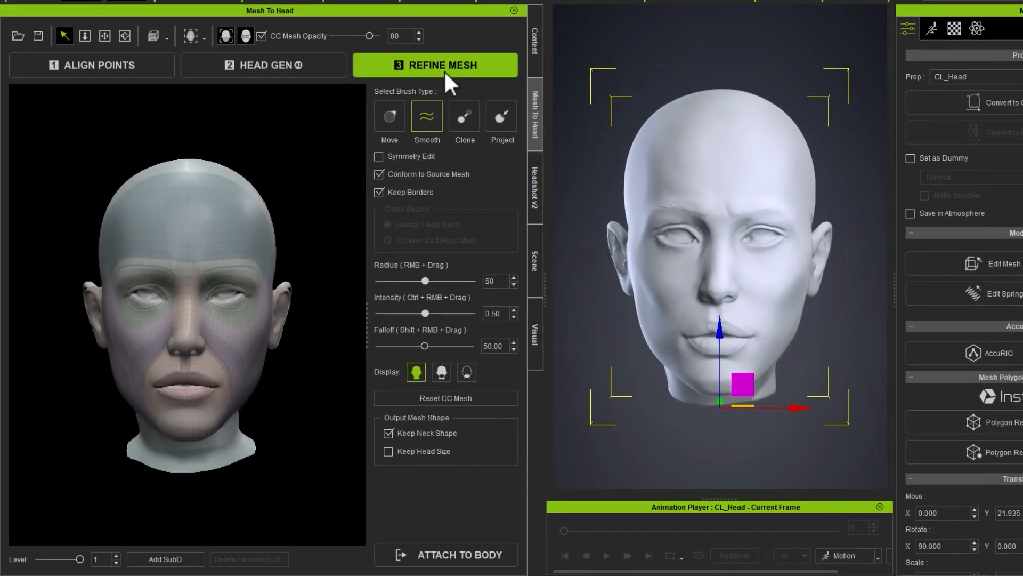
mouse_move(447, 85)
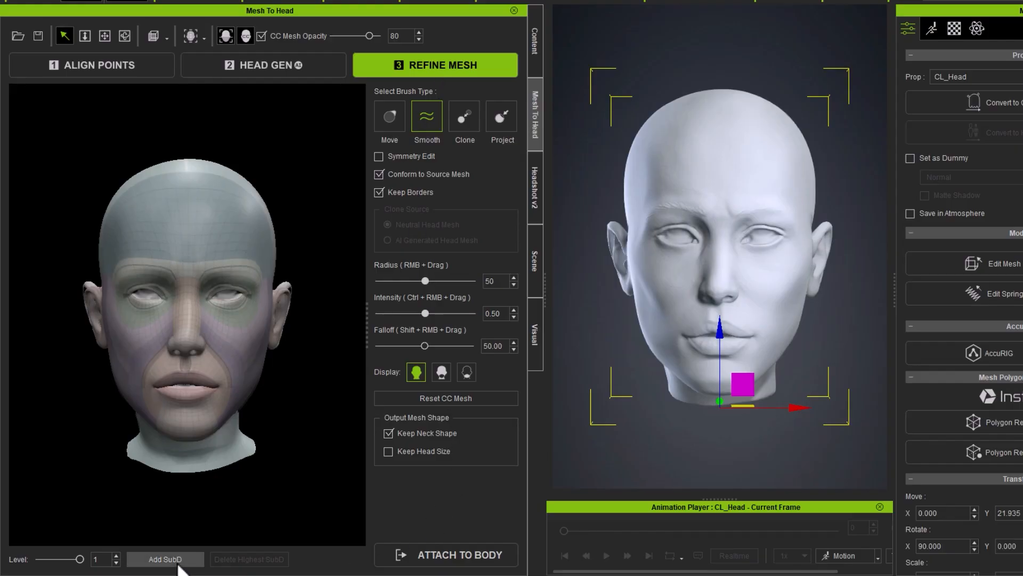
mouse_move(182, 567)
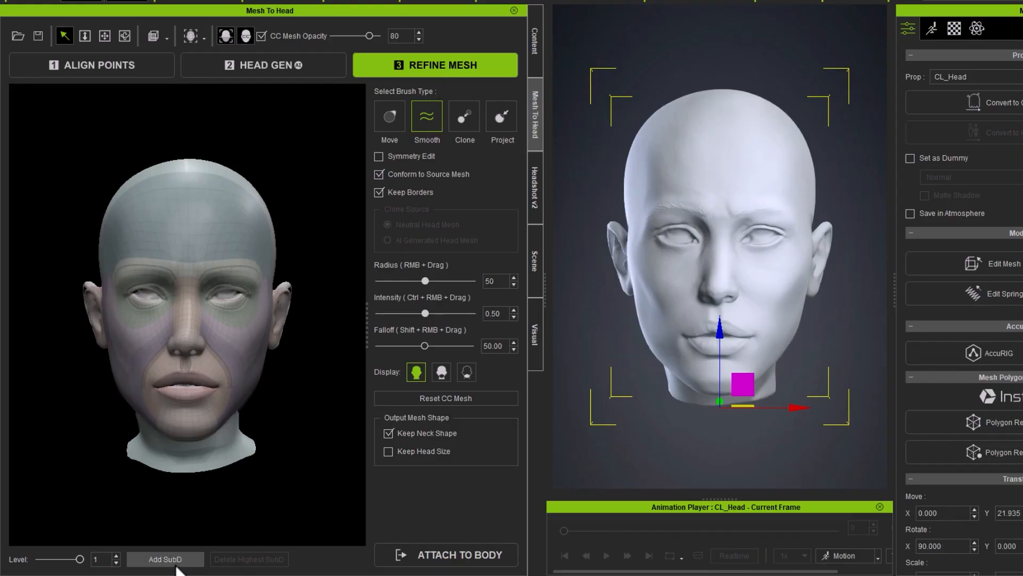
left_click(164, 558)
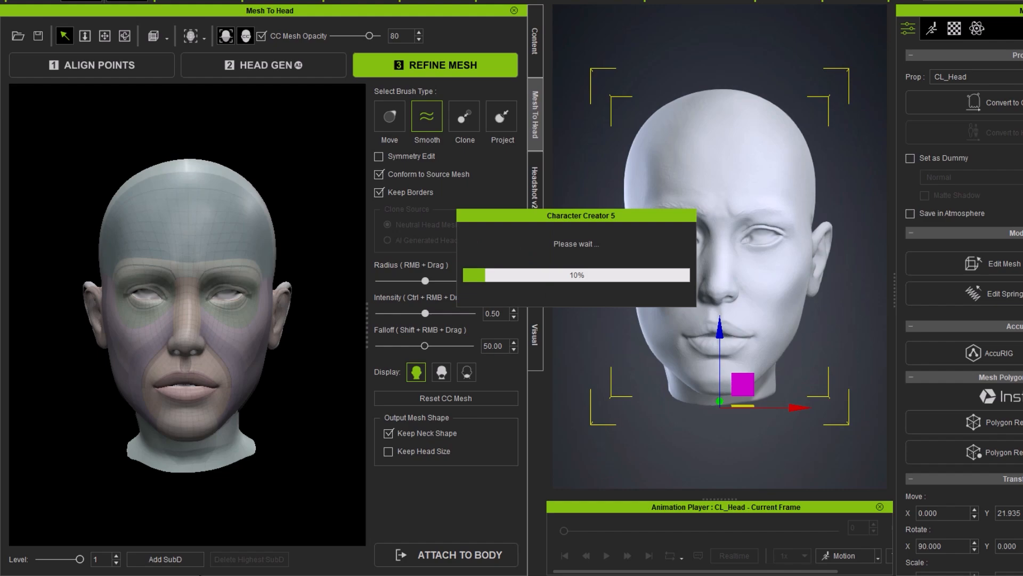
left_click(165, 559)
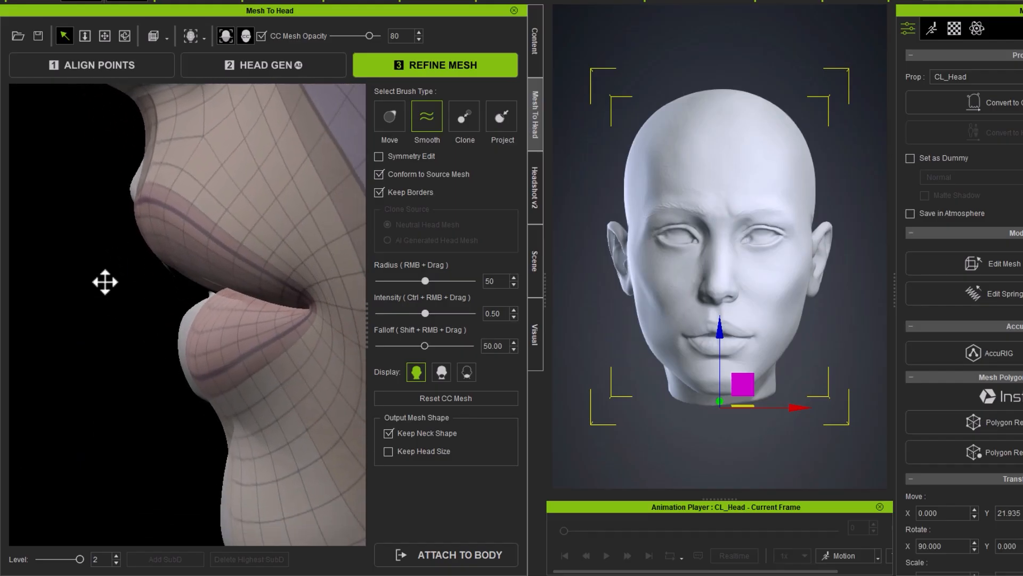
Step: Brush-smooth the mesh around the lips at 0.70 intensity
left_click_drag(105, 282, 243, 290)
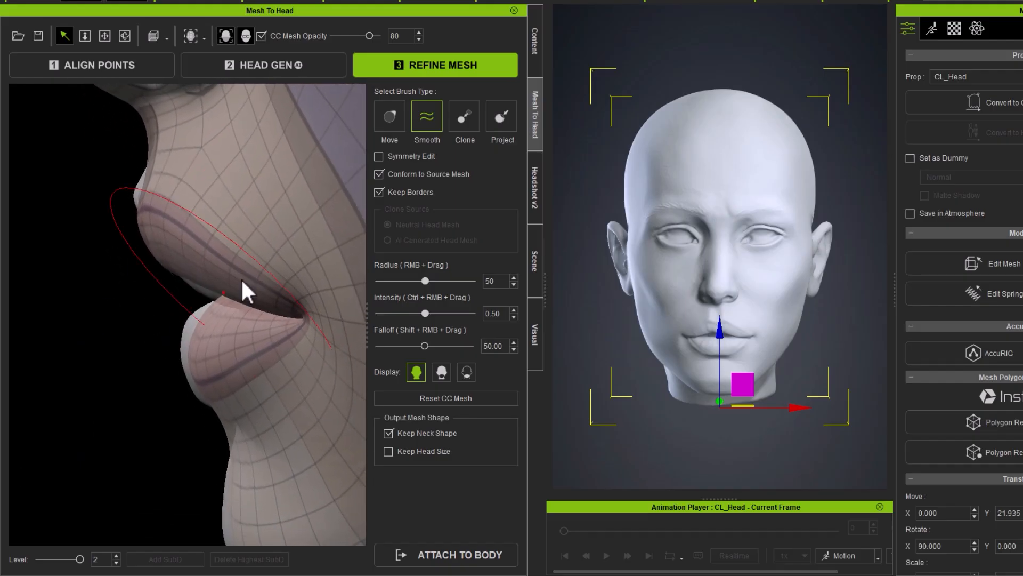
left_click_drag(245, 292, 199, 354)
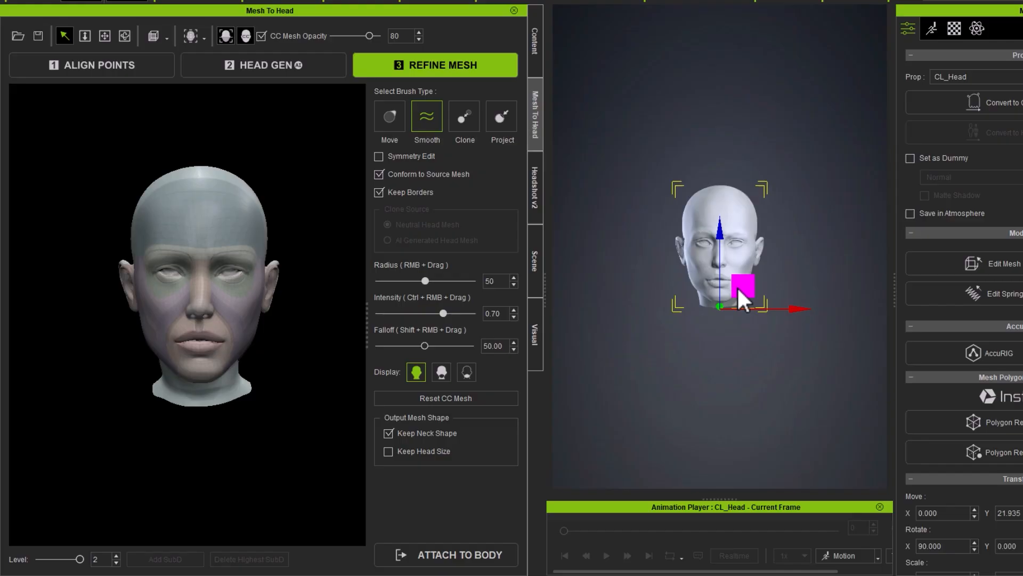
mouse_move(764, 321)
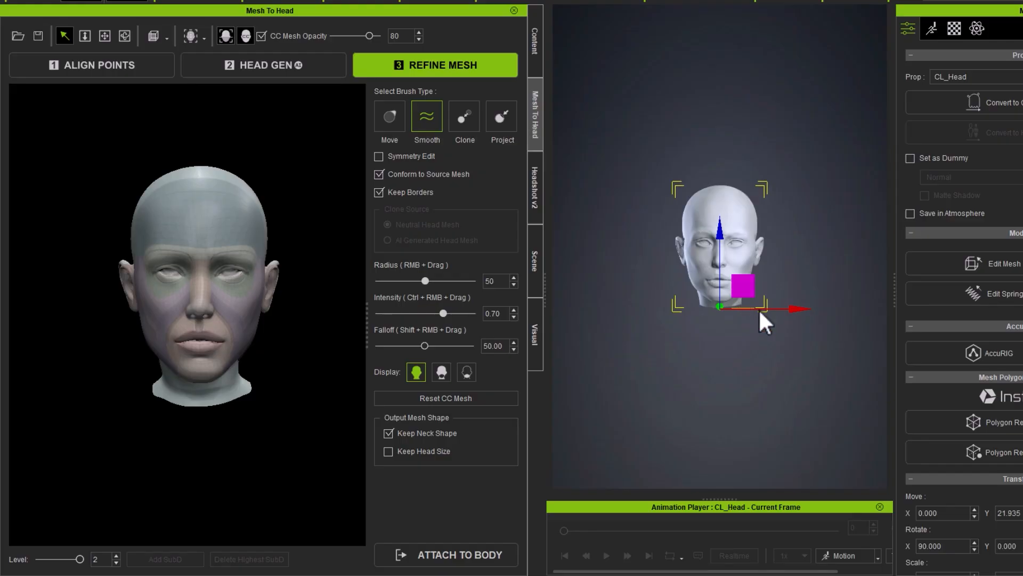
Step: Generate a textureless female body from the sculpted head with no mask and 2048 textures
left_click(459, 554)
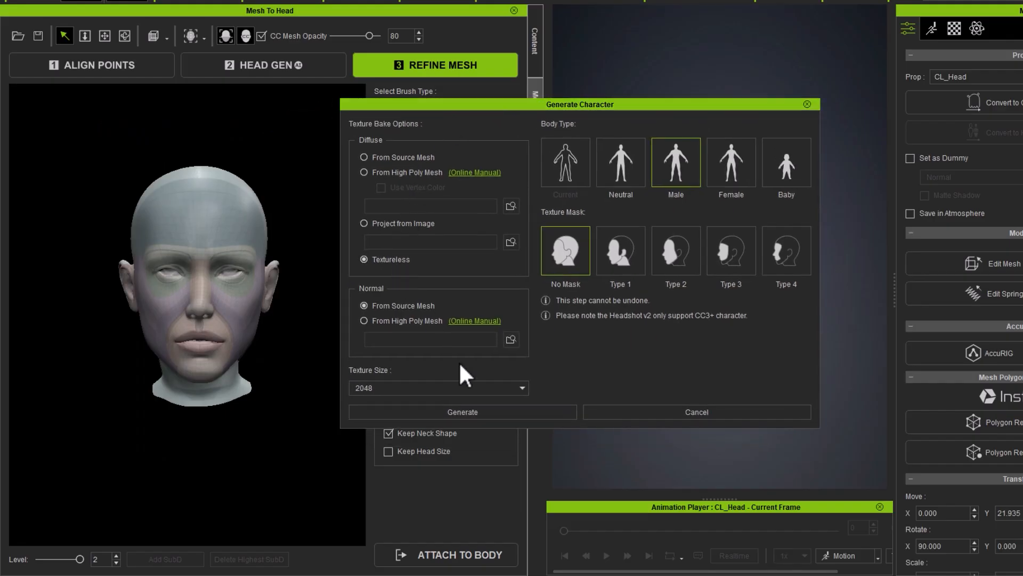
mouse_move(561, 143)
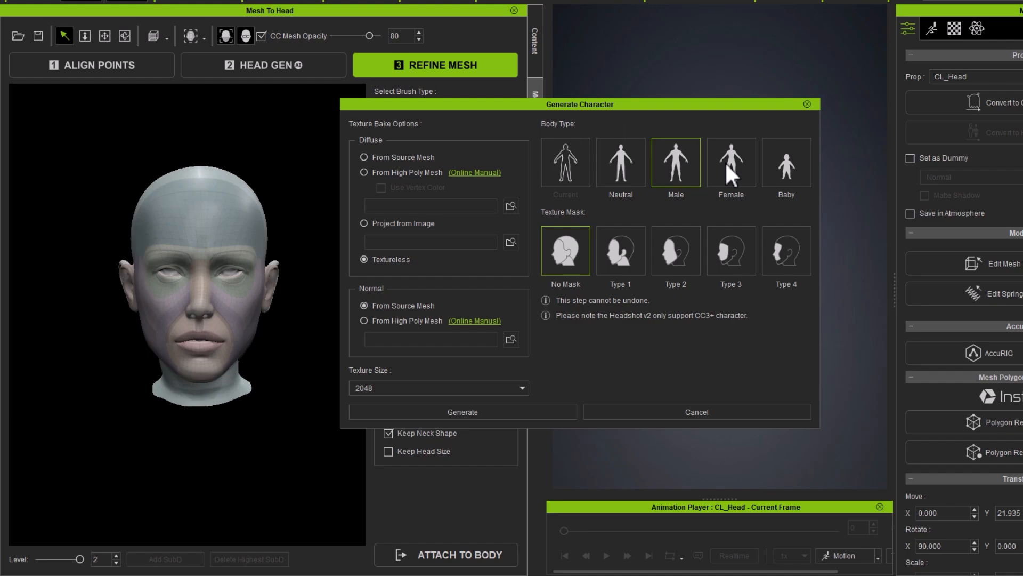
left_click(730, 163)
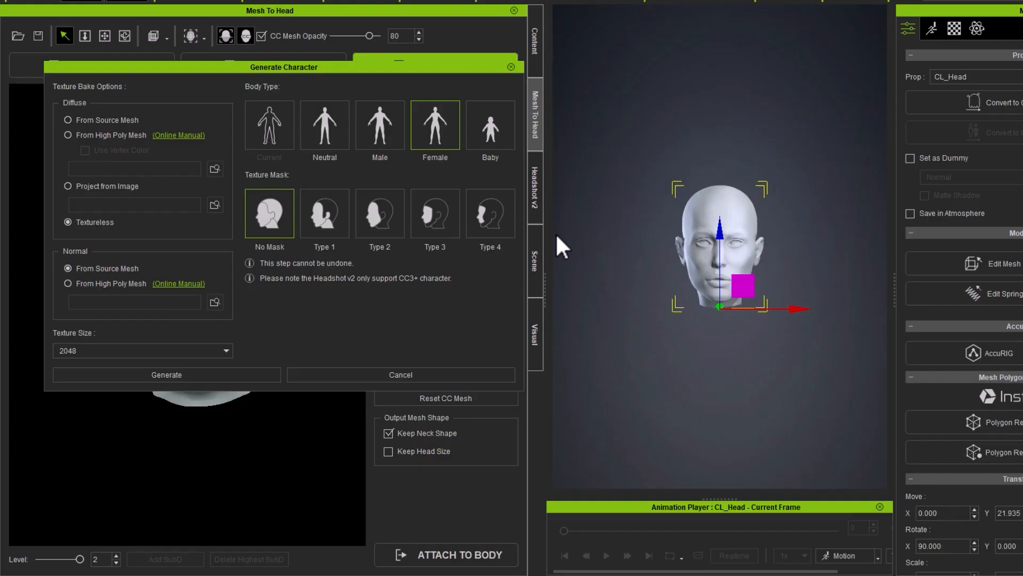
mouse_move(693, 236)
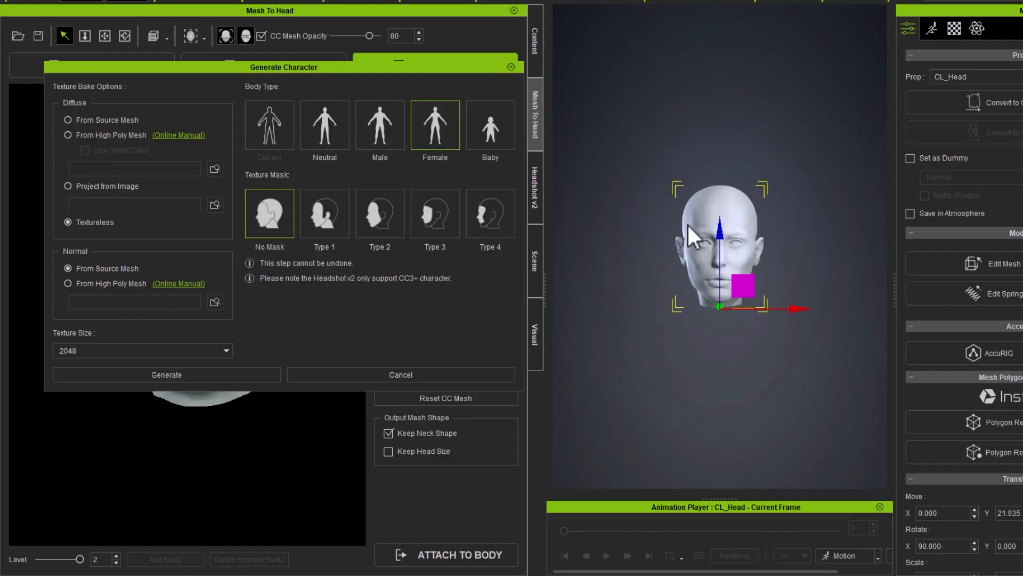
left_click(166, 374)
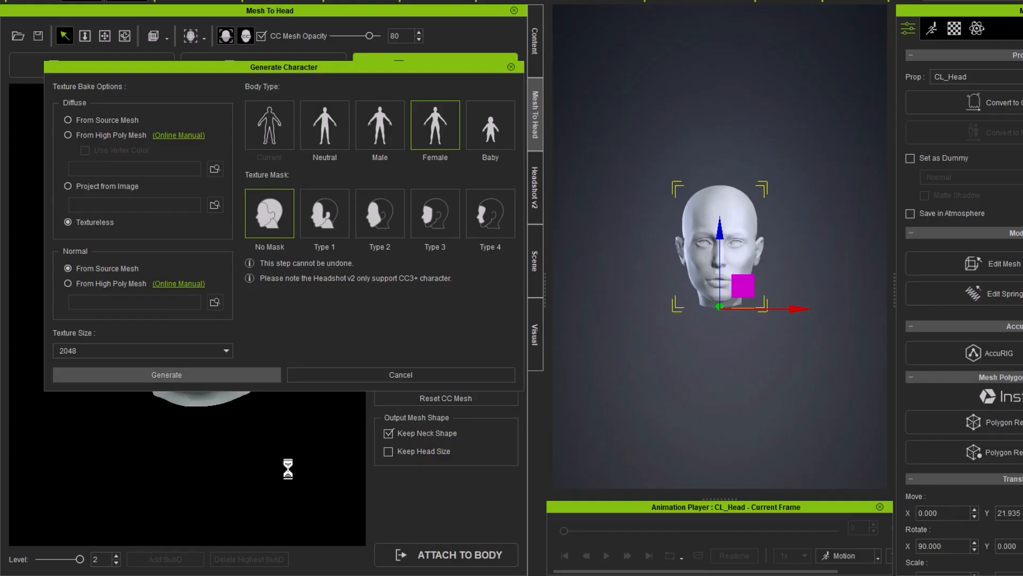
left_click(166, 374)
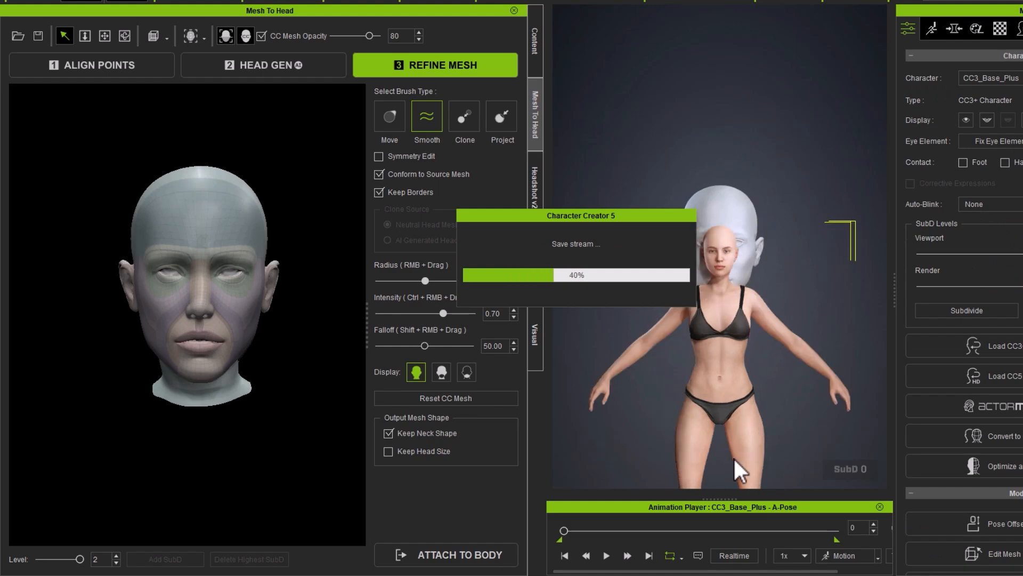
mouse_move(730, 285)
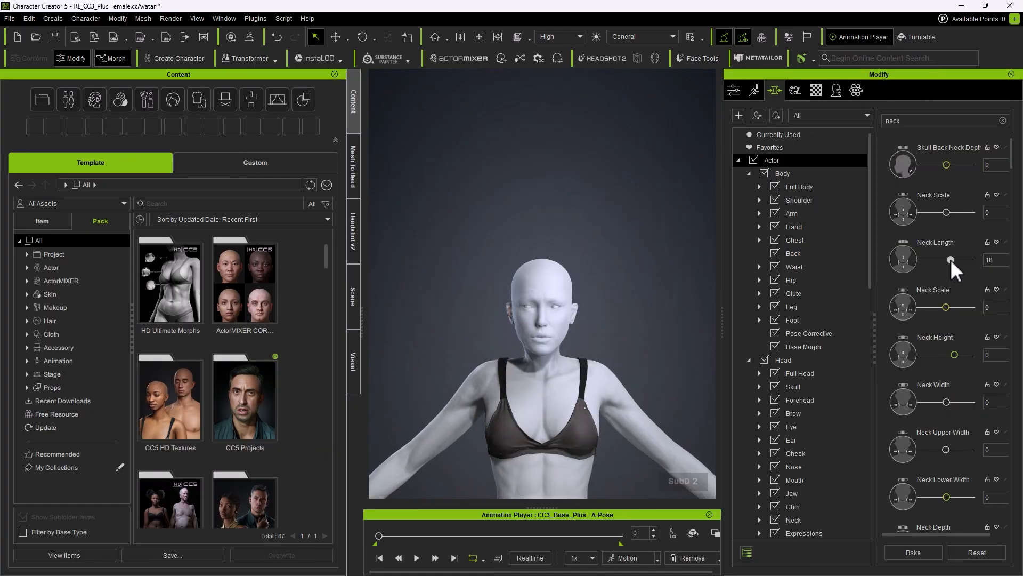
Step: Raise Neck Length to 33 and lower Neck Scale to -36
left_click_drag(950, 259, 969, 259)
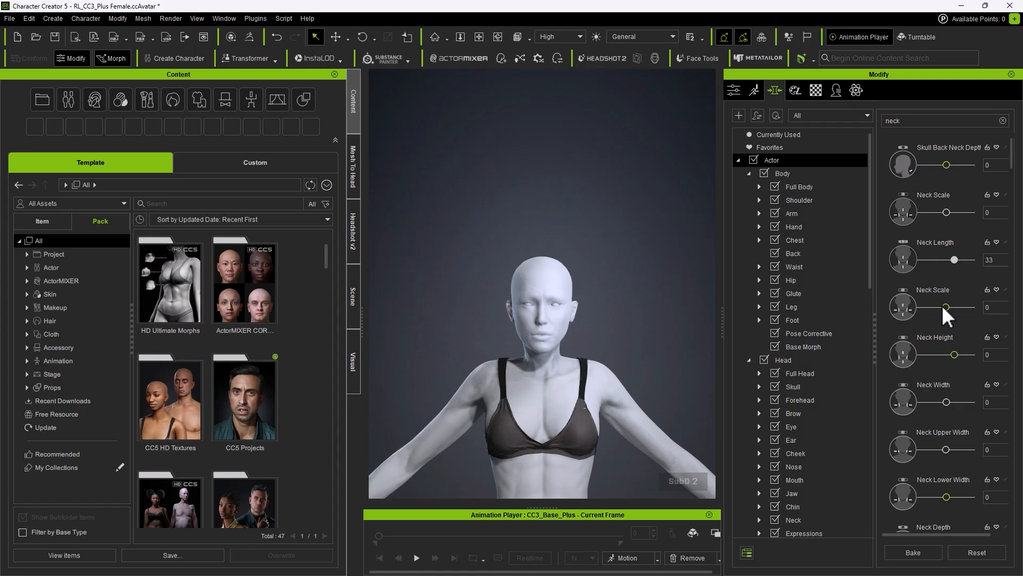
left_click_drag(947, 308, 938, 307)
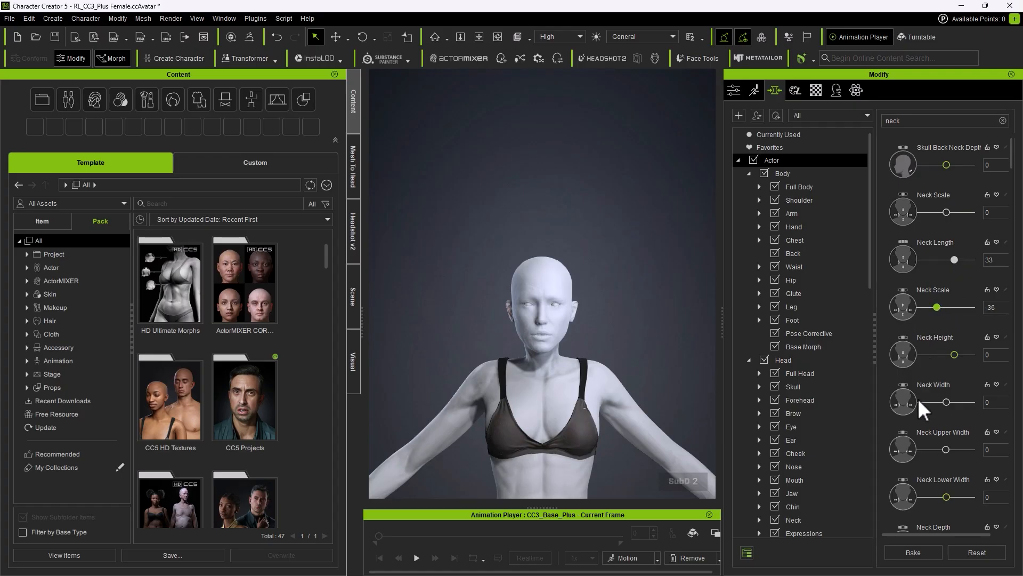
scroll("down", 3)
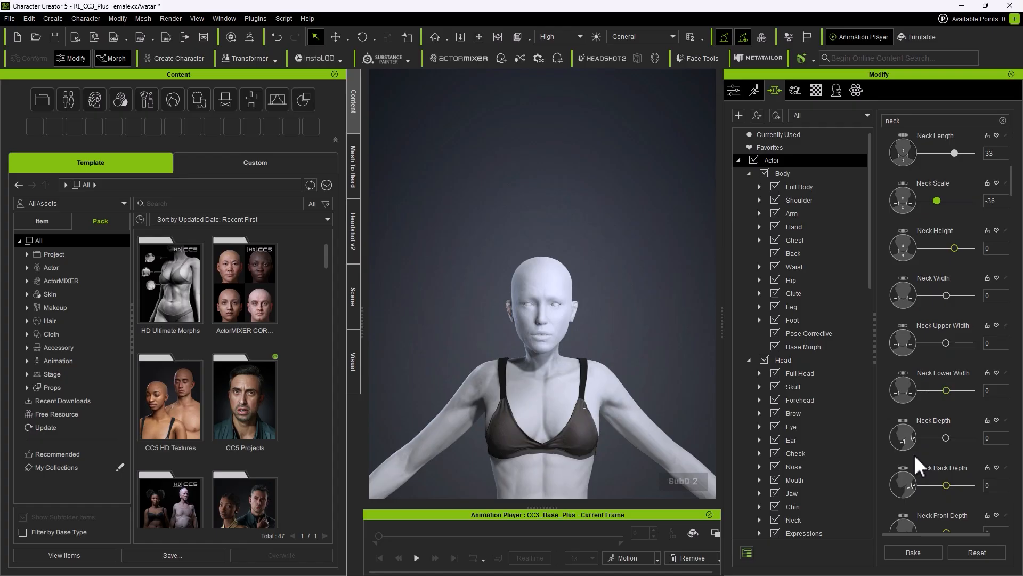
scroll("down", 3)
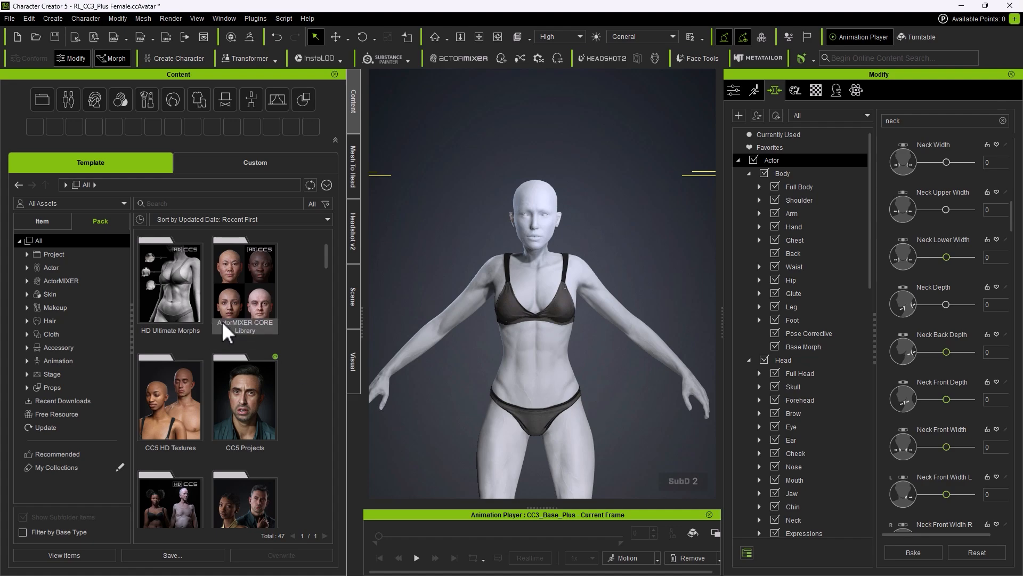
mouse_move(398, 227)
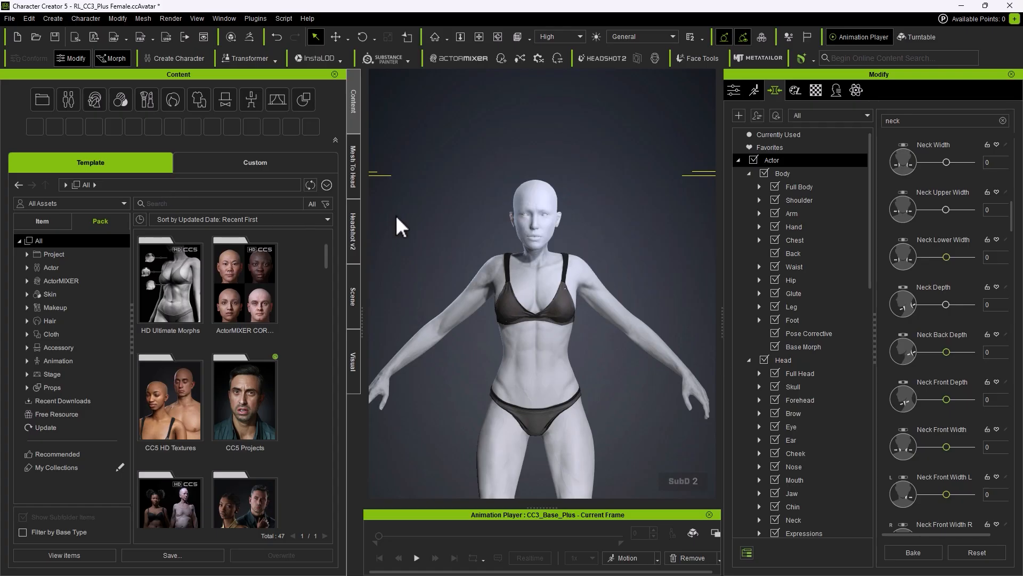
mouse_move(397, 218)
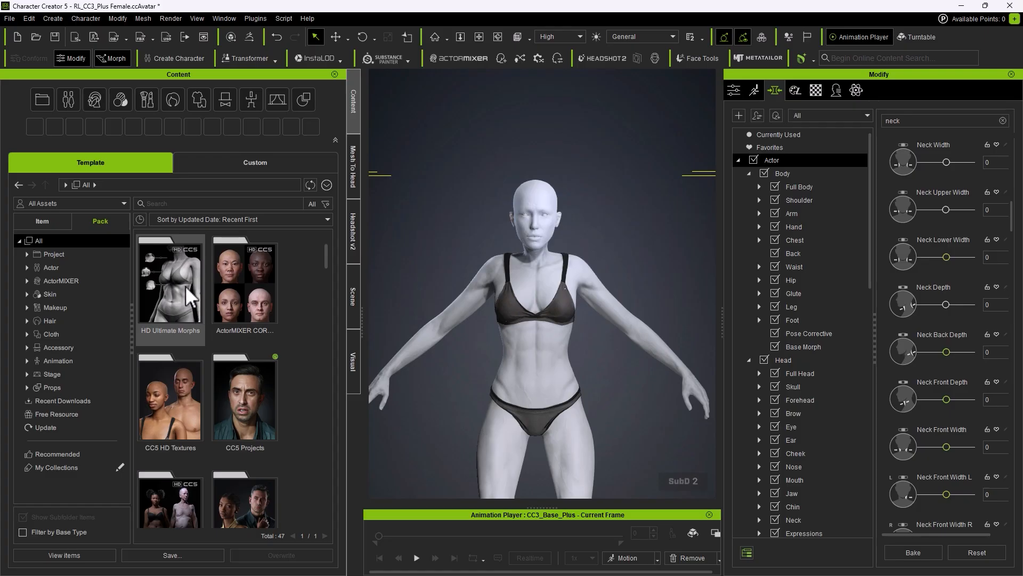
mouse_move(169, 485)
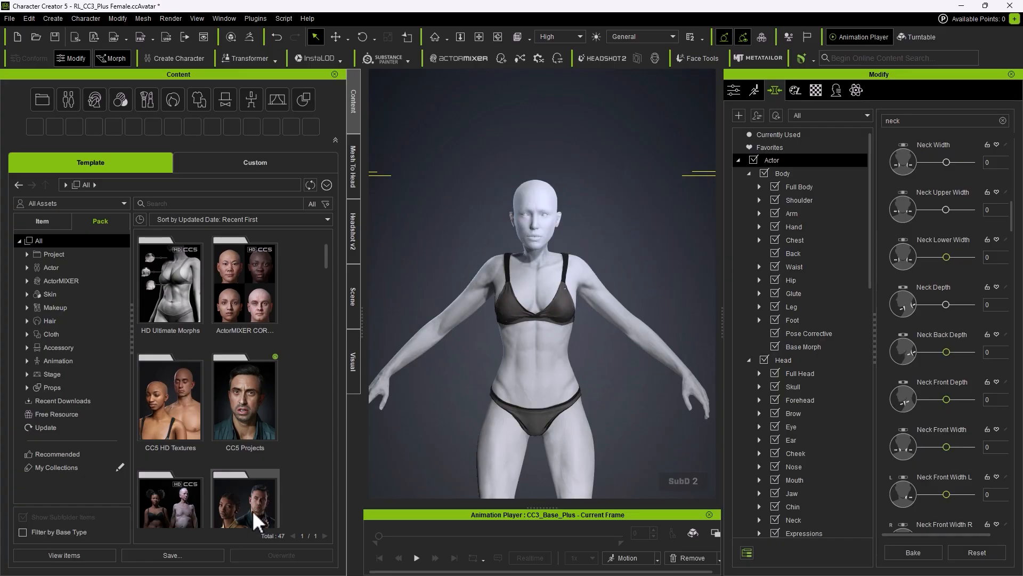
mouse_move(321, 470)
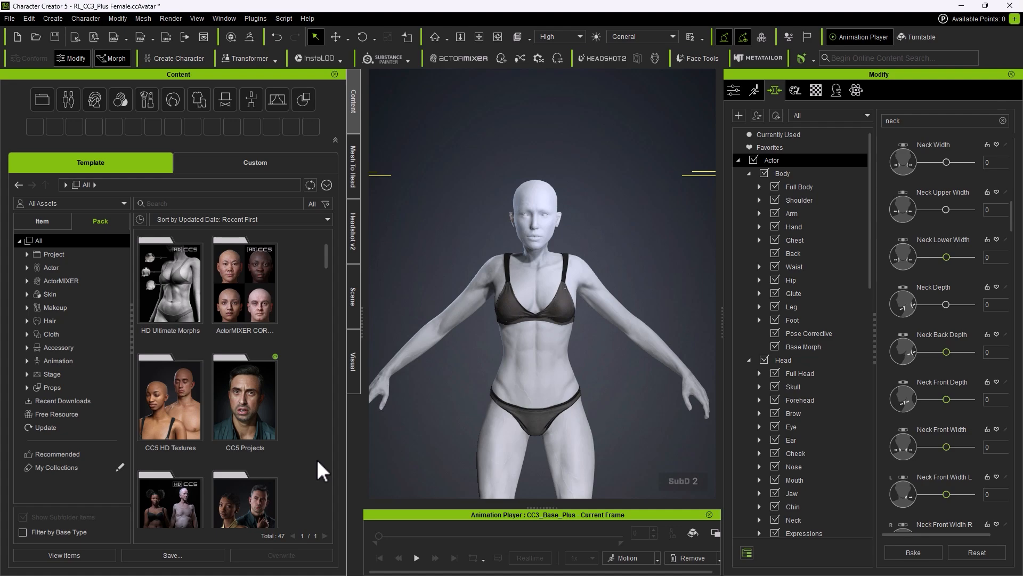
mouse_move(312, 473)
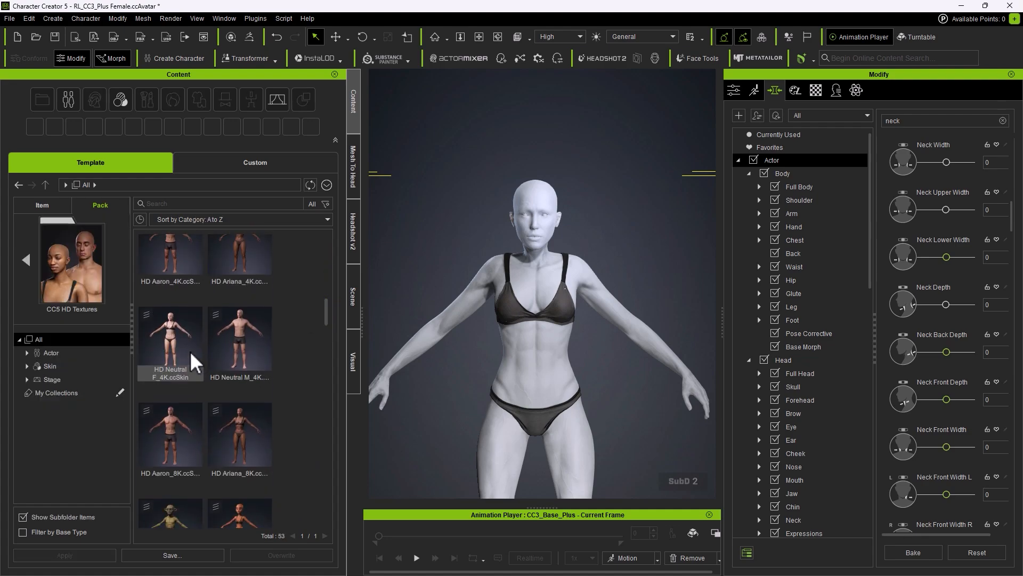
Step: Apply the HD Neutral F_4K skin, Tail Curved eyelashes and Amber CH2 eye material
left_click(120, 99)
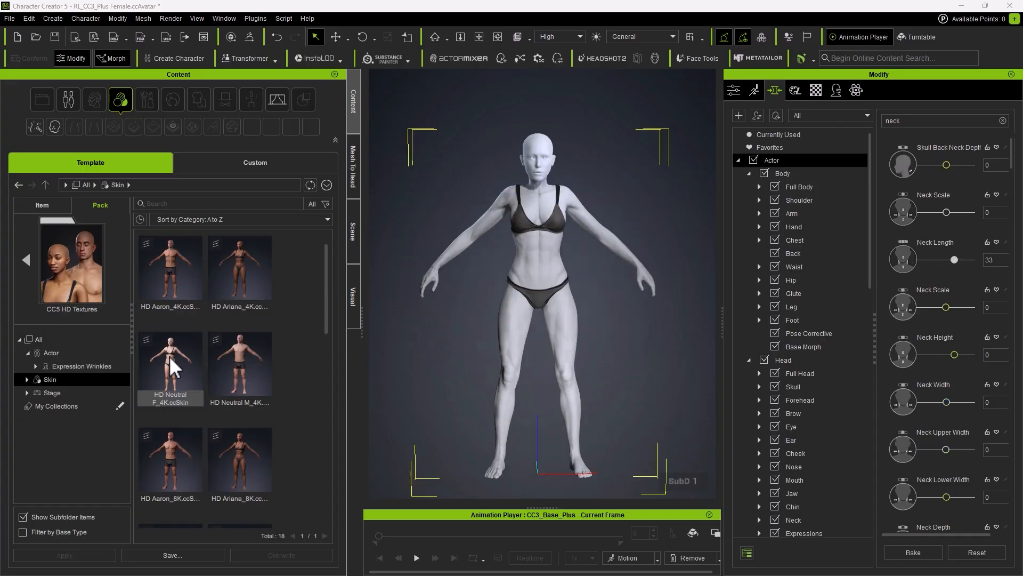
double_click(170, 364)
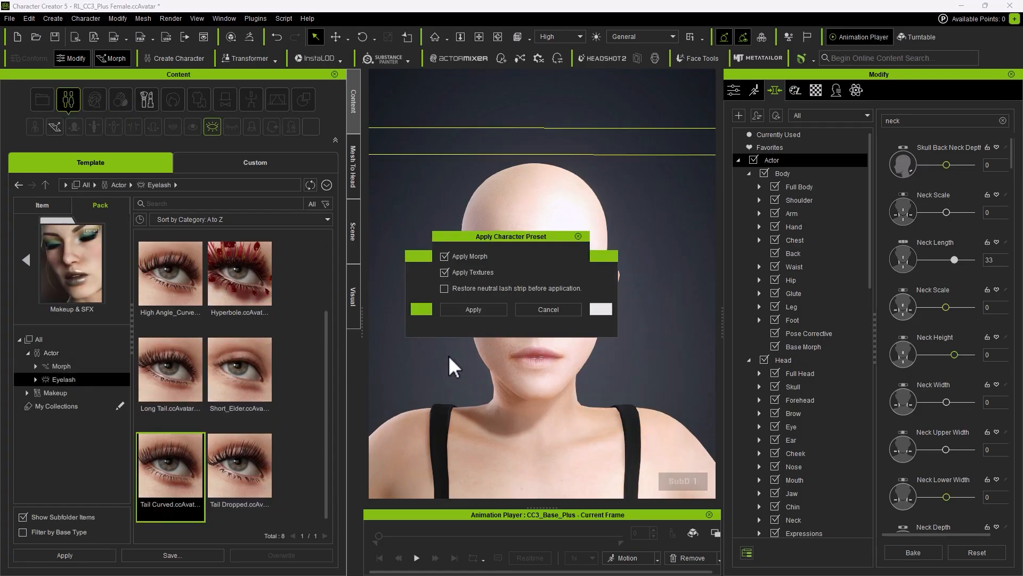
left_click(474, 308)
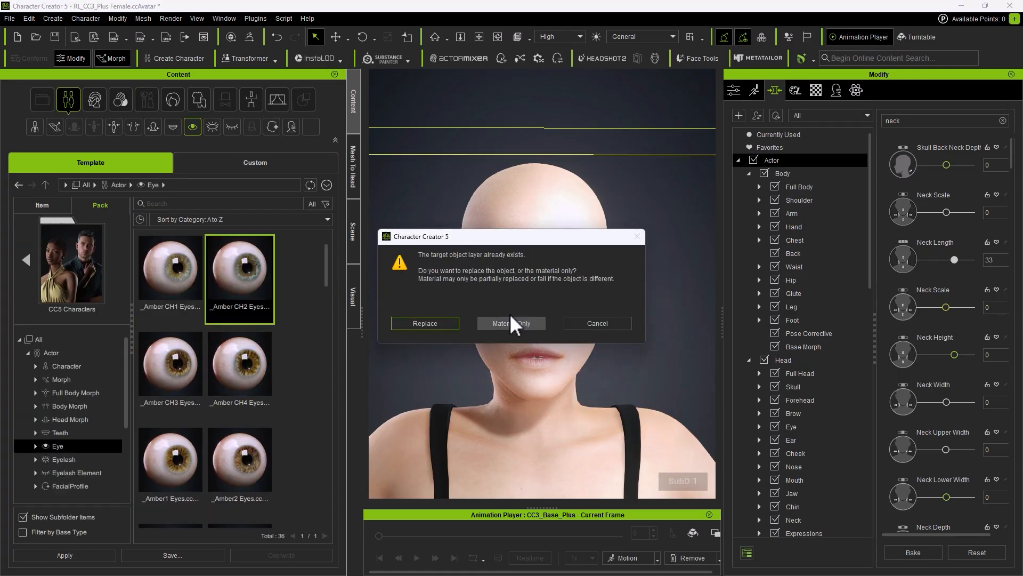
left_click(511, 323)
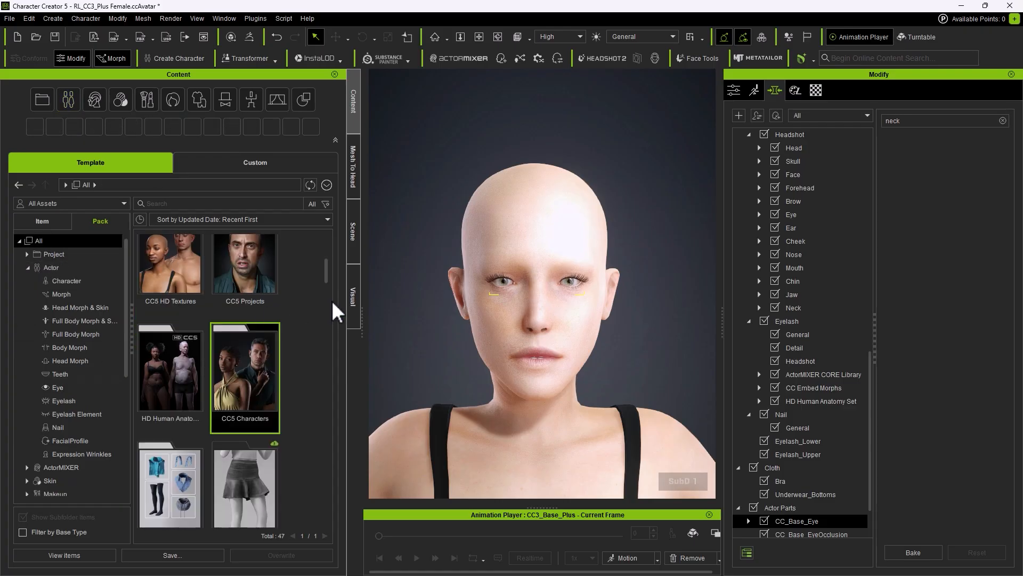
left_click(146, 99)
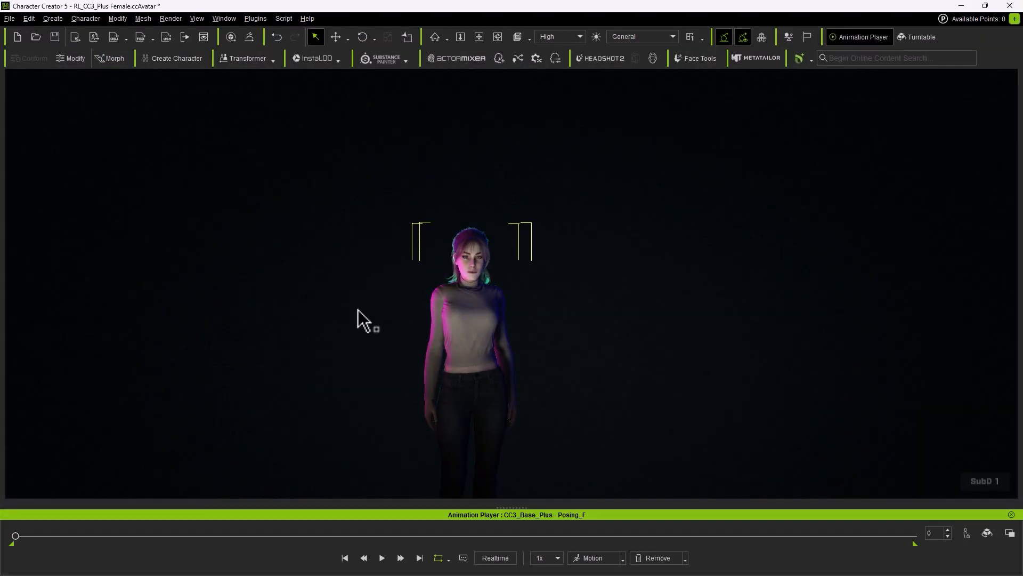
Step: Orbit and zoom around the character's face, then play the posing motion
scroll("up", 3)
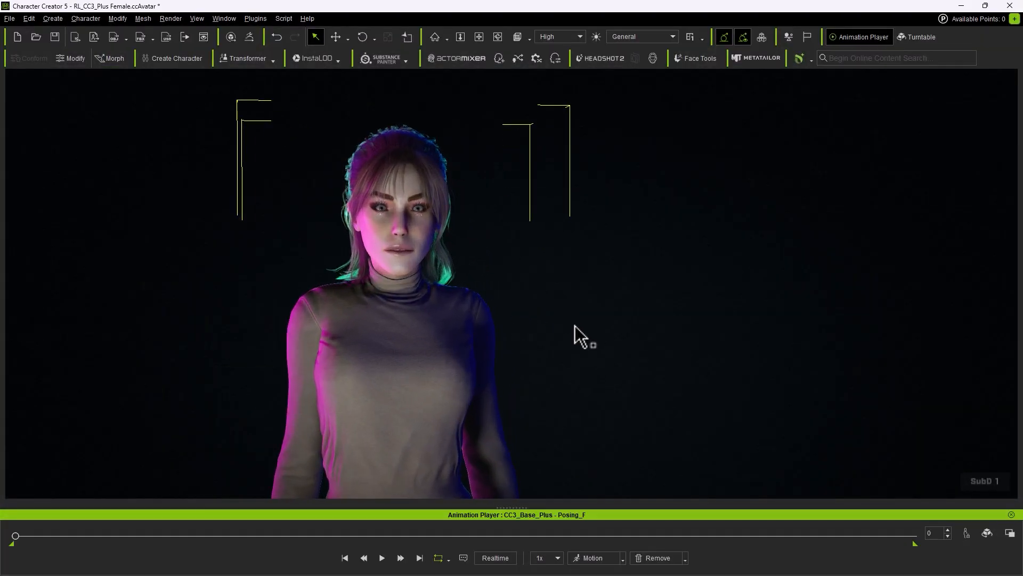
left_click_drag(580, 336, 506, 335)
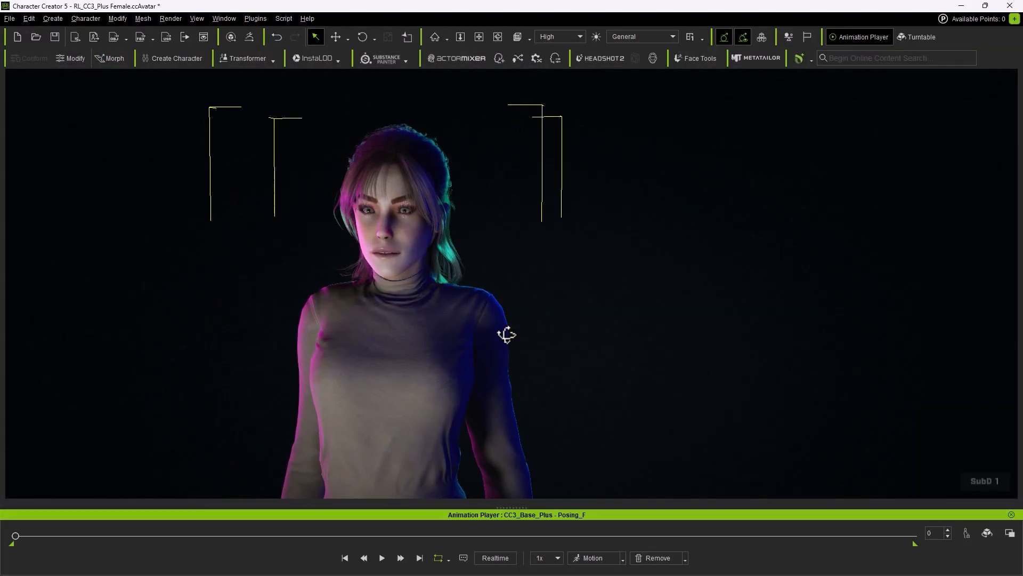
left_click_drag(508, 335, 554, 343)
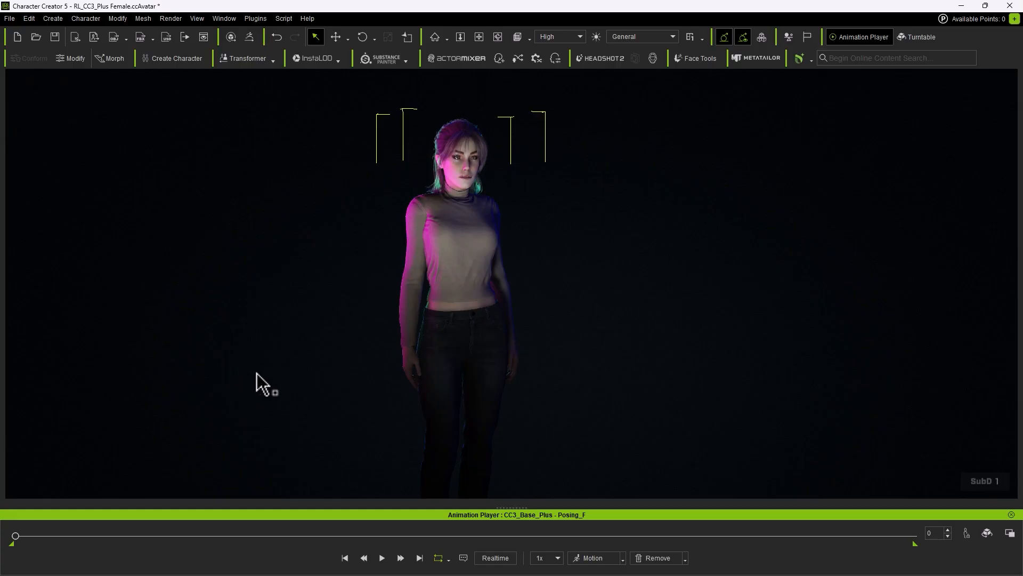
left_click(591, 558)
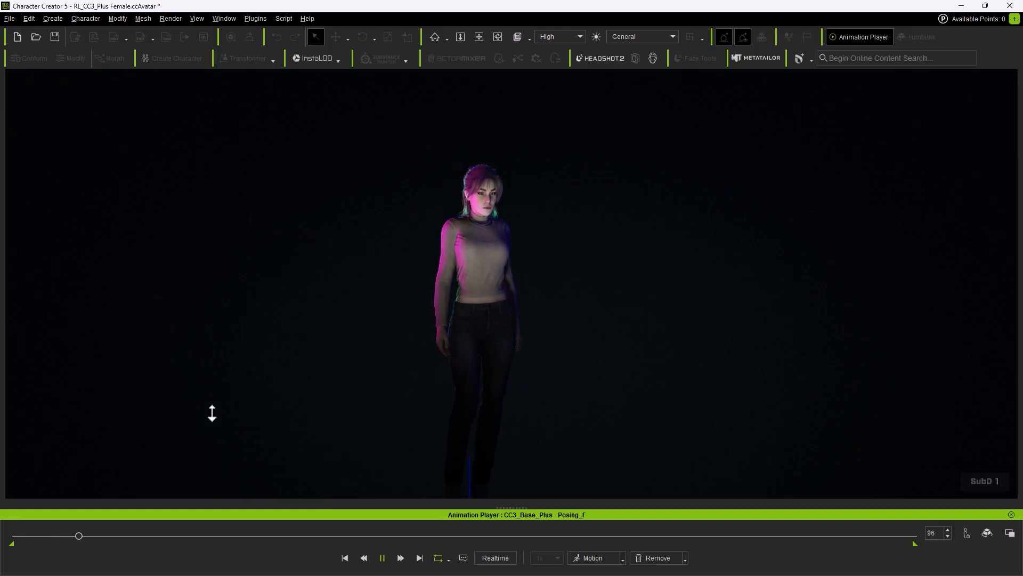
left_click_drag(79, 535, 157, 535)
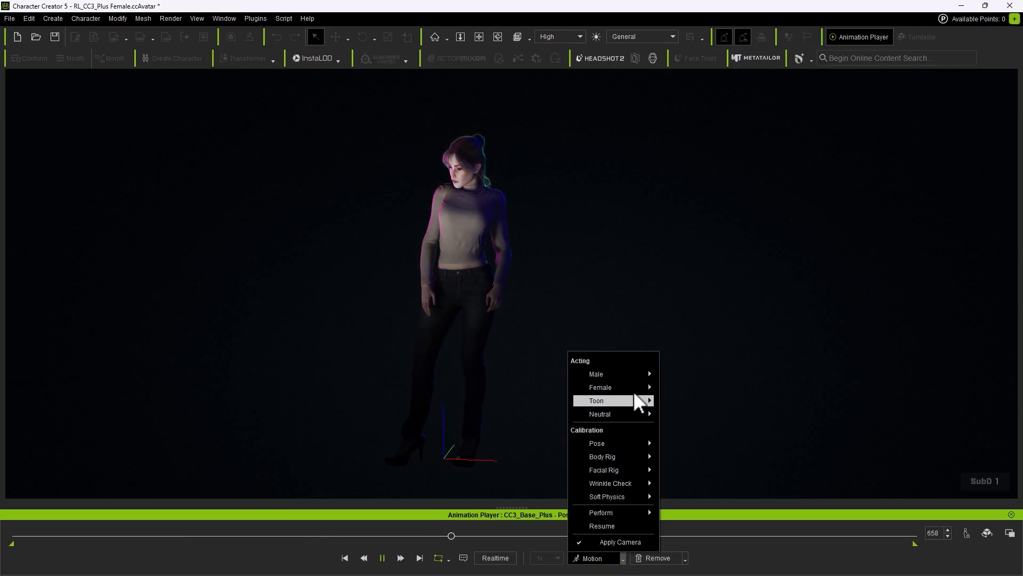
Step: Play the Idle03_F motion, then switch to and play the Walk_F walk
left_click(596, 401)
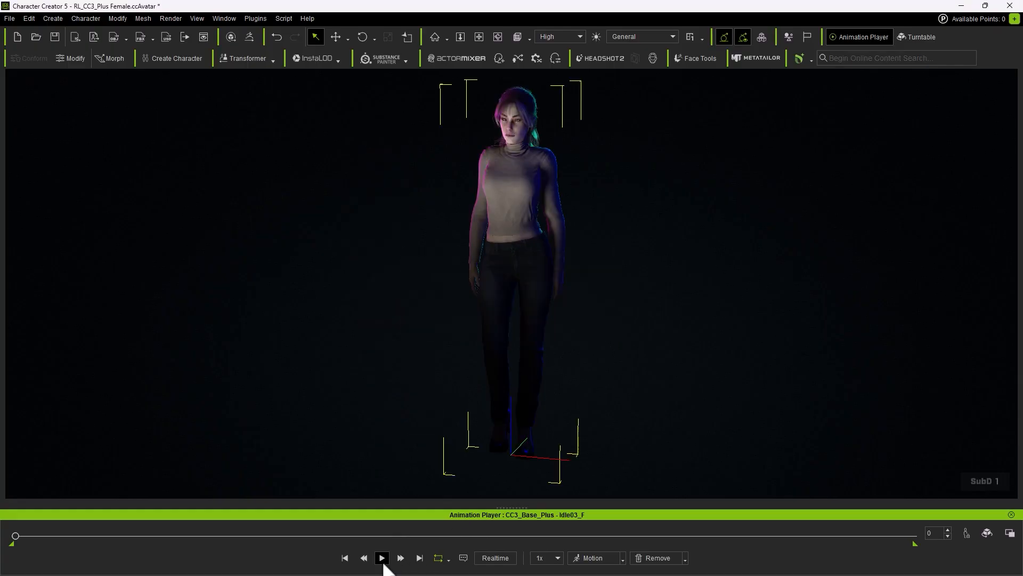
left_click(382, 557)
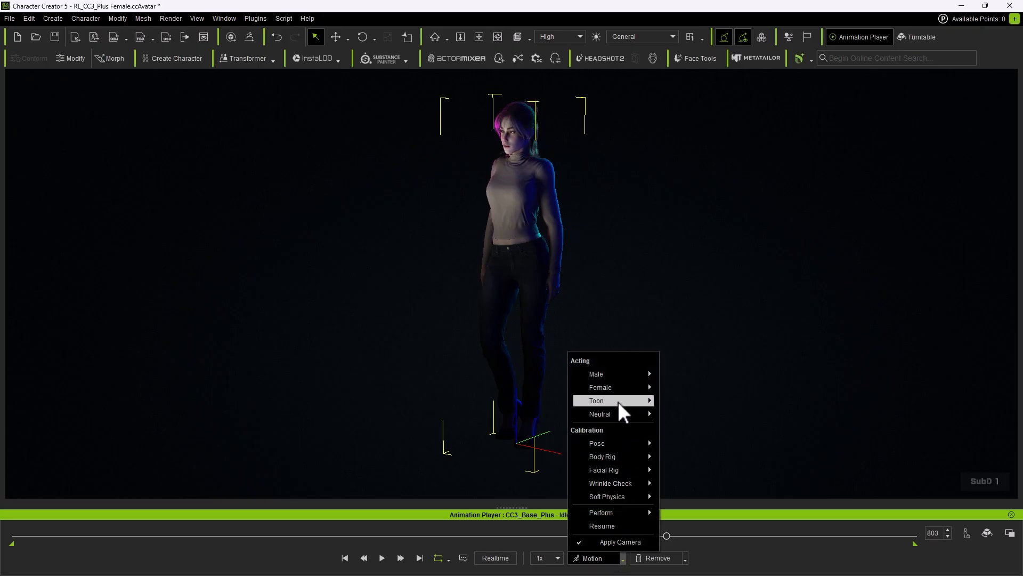
mouse_move(599, 386)
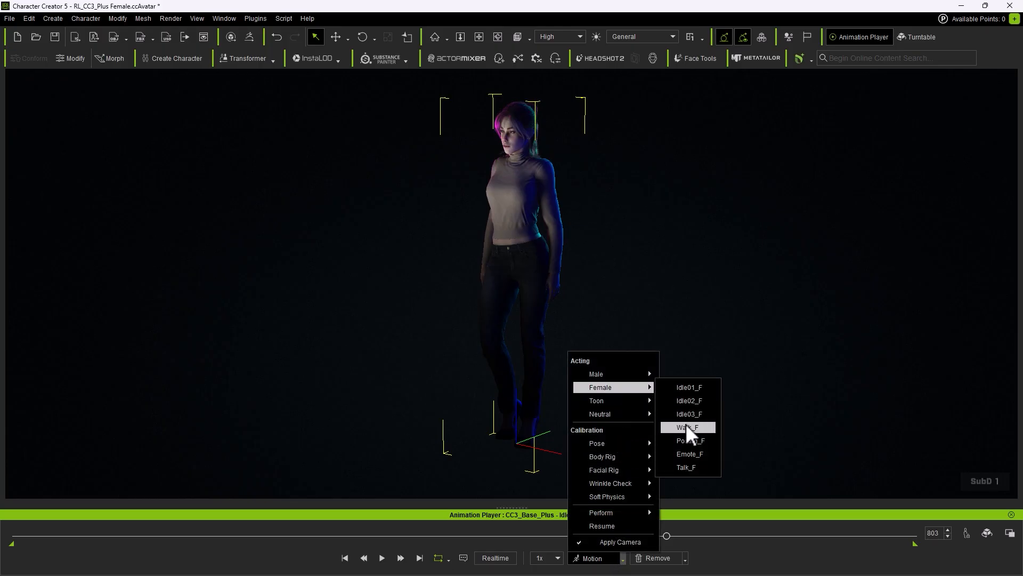
left_click(688, 414)
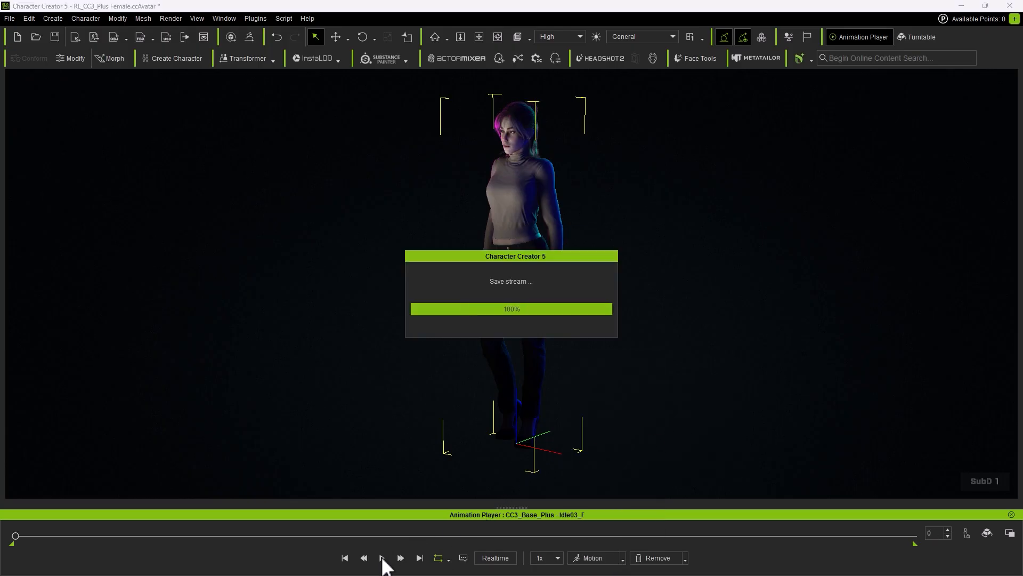
left_click(383, 557)
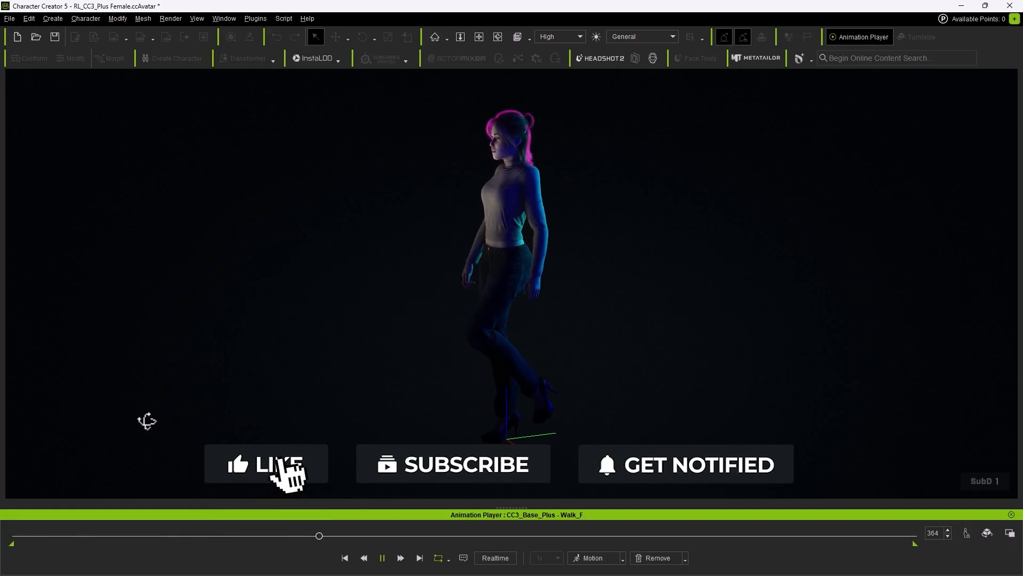
left_click(265, 464)
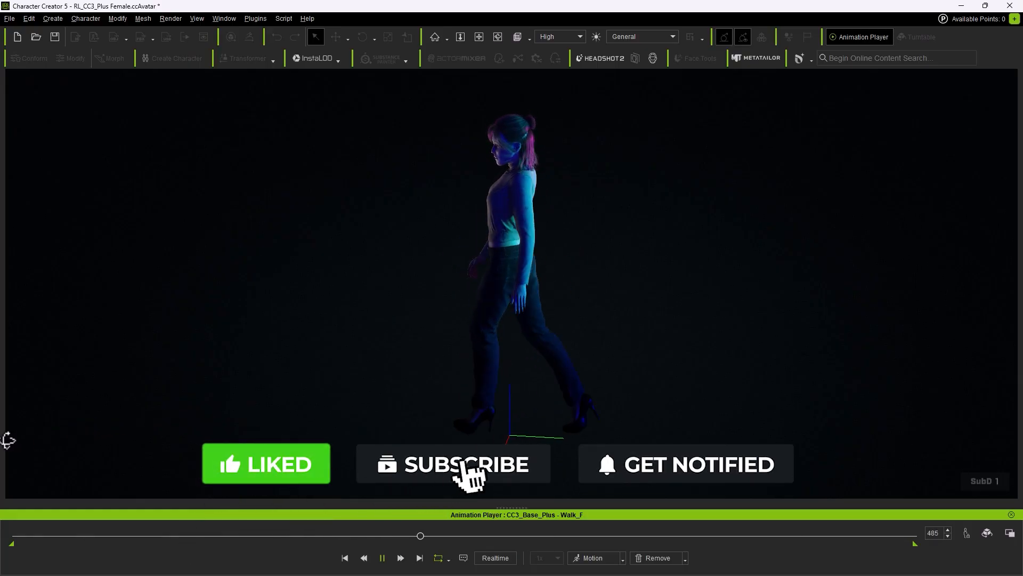
left_click(453, 463)
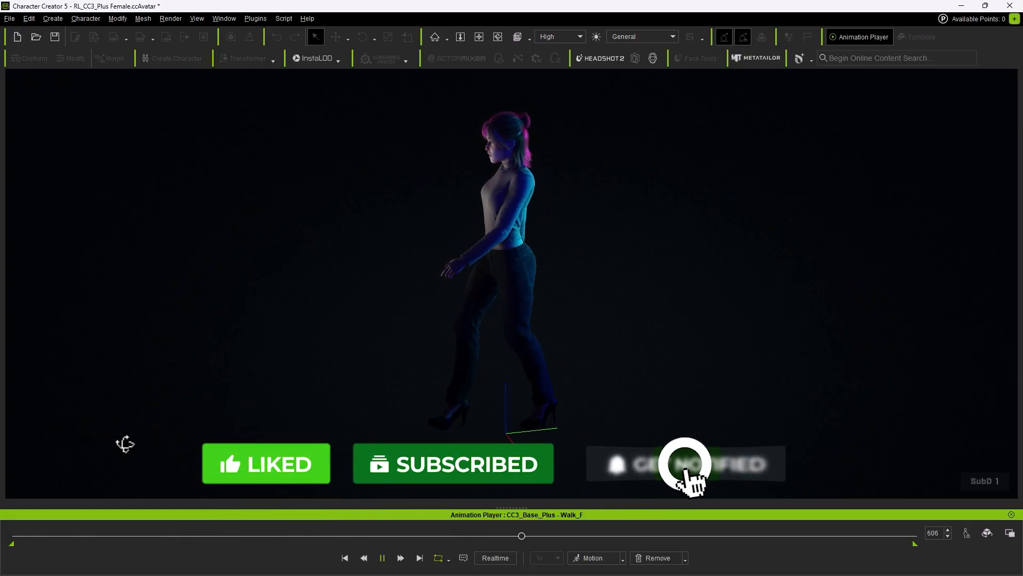